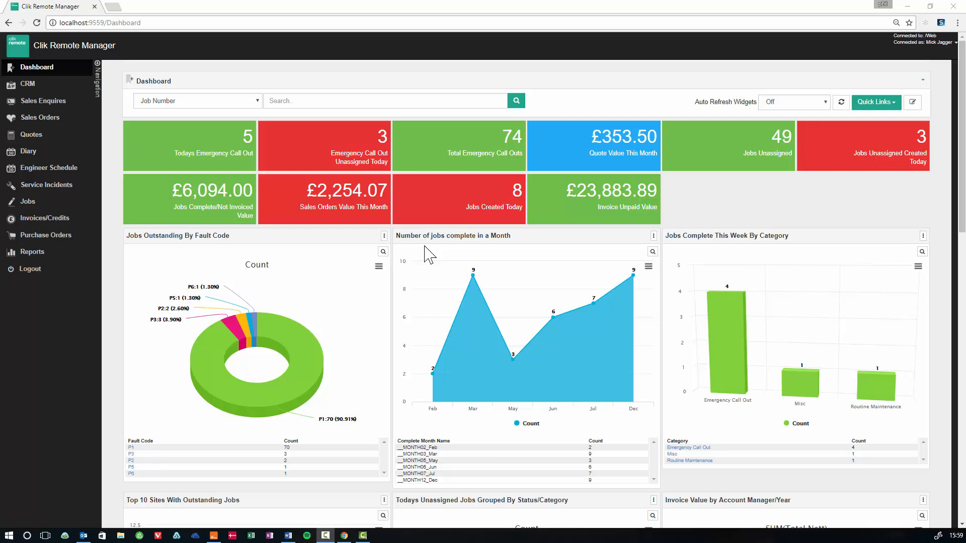
pyautogui.moveTo(43, 234)
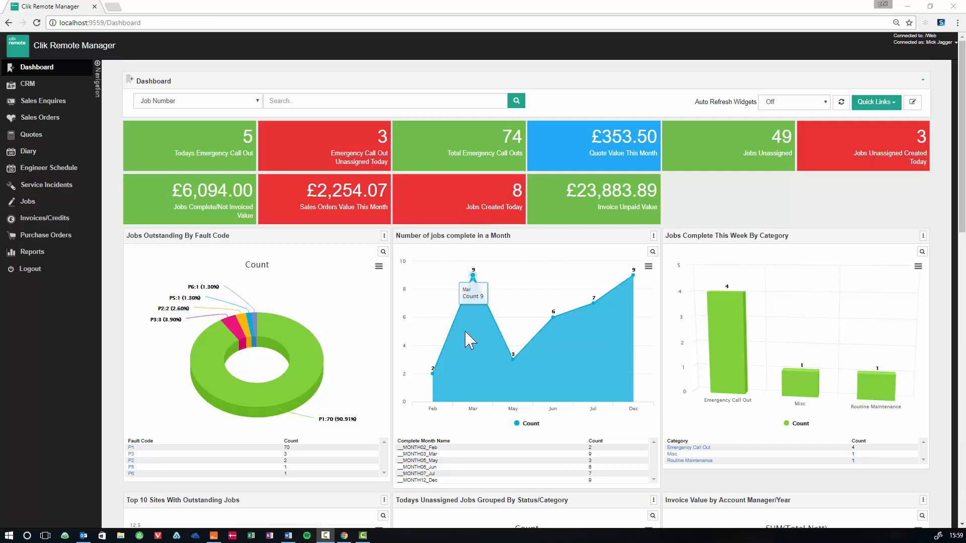
pyautogui.moveTo(431, 369)
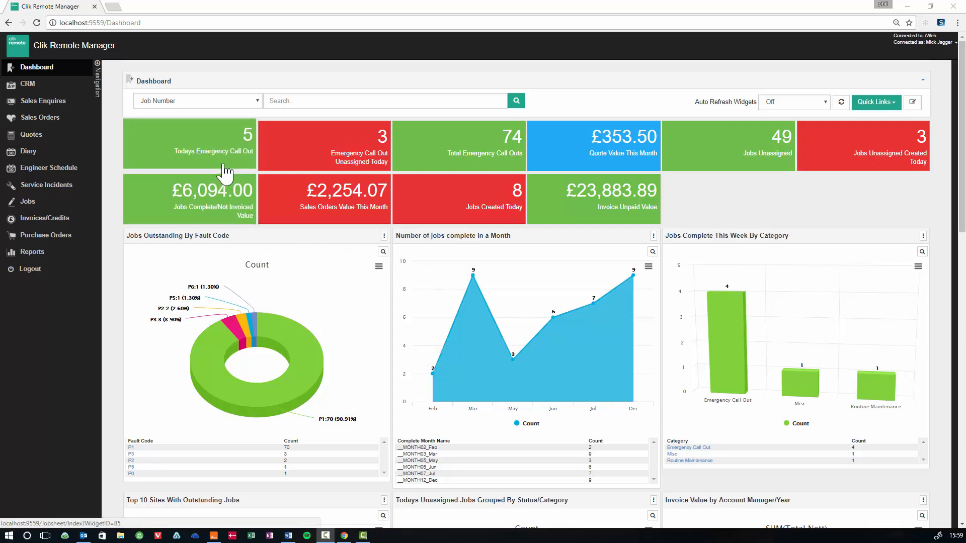
pyautogui.moveTo(227, 141)
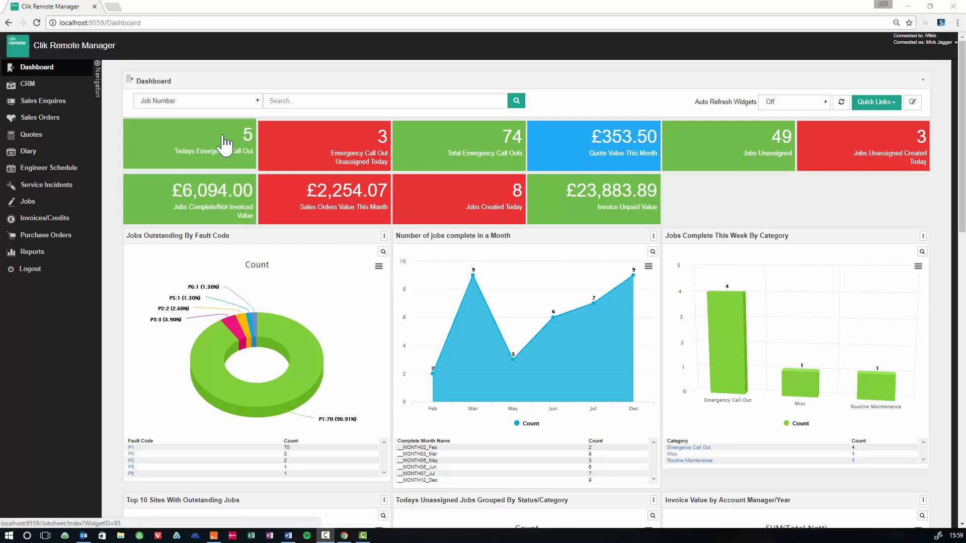
pyautogui.moveTo(296, 150)
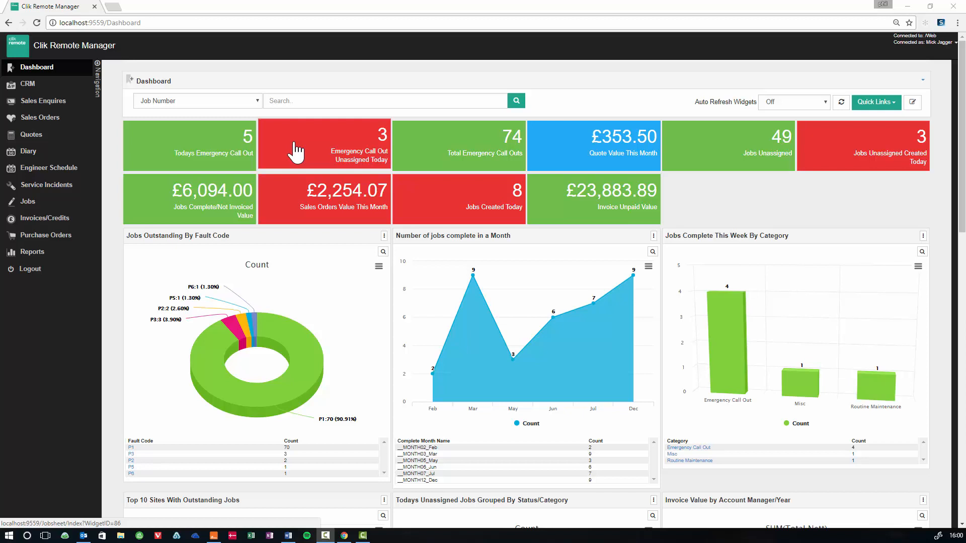
# Step: List today's unassigned emergency call-outs and bring up the Leak in toilet job 100039 sheet
pyautogui.click(323, 145)
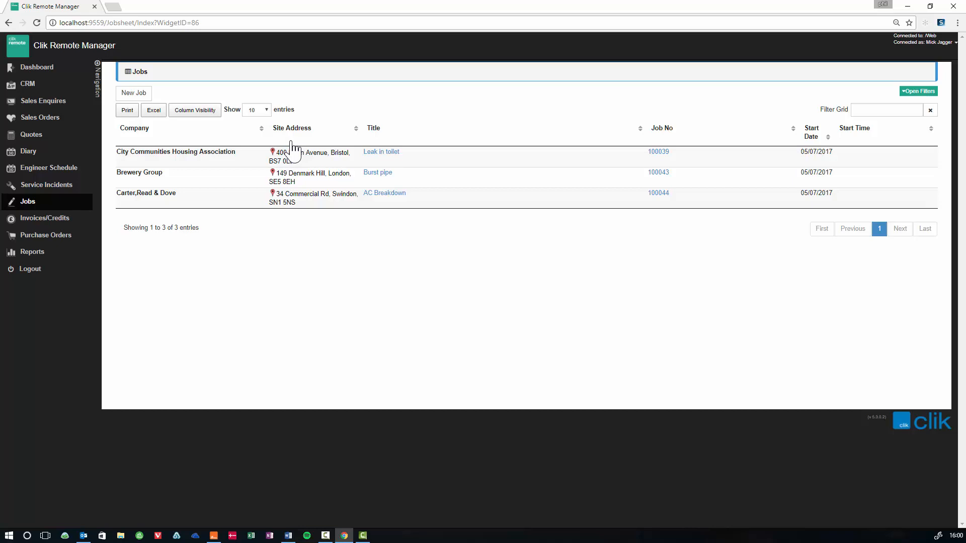
pyautogui.moveTo(380, 152)
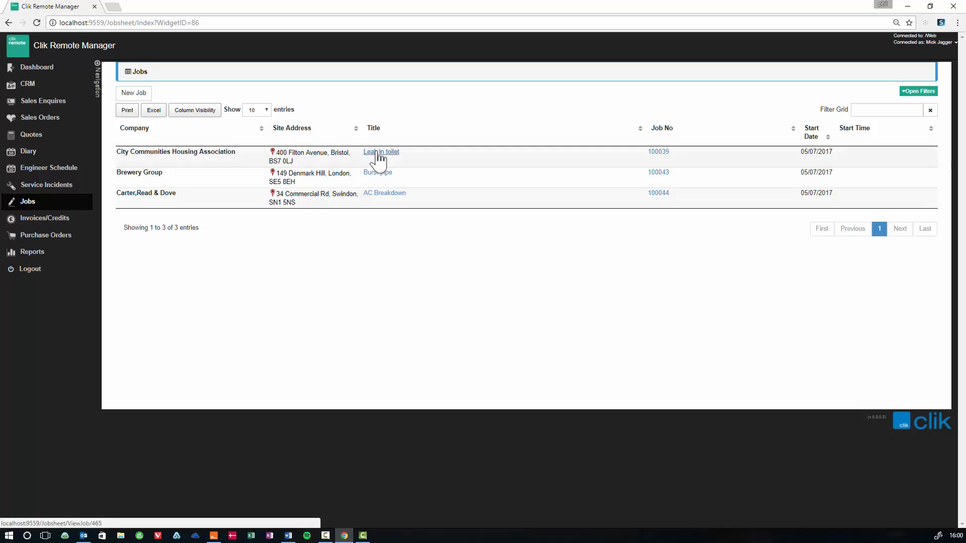
pyautogui.click(381, 152)
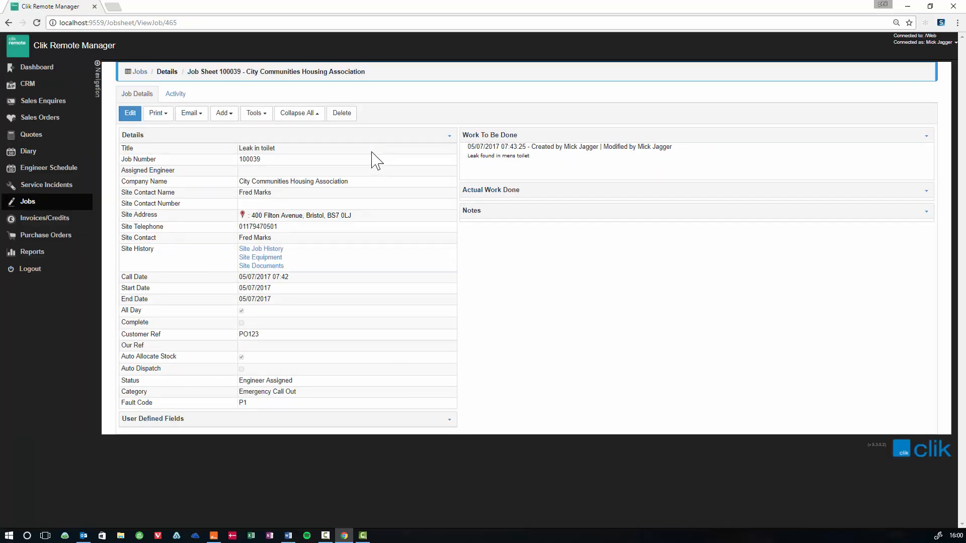
# Step: From the job's Tools menu, show nearby jobs and engineers within 50 miles on a map
pyautogui.click(221, 113)
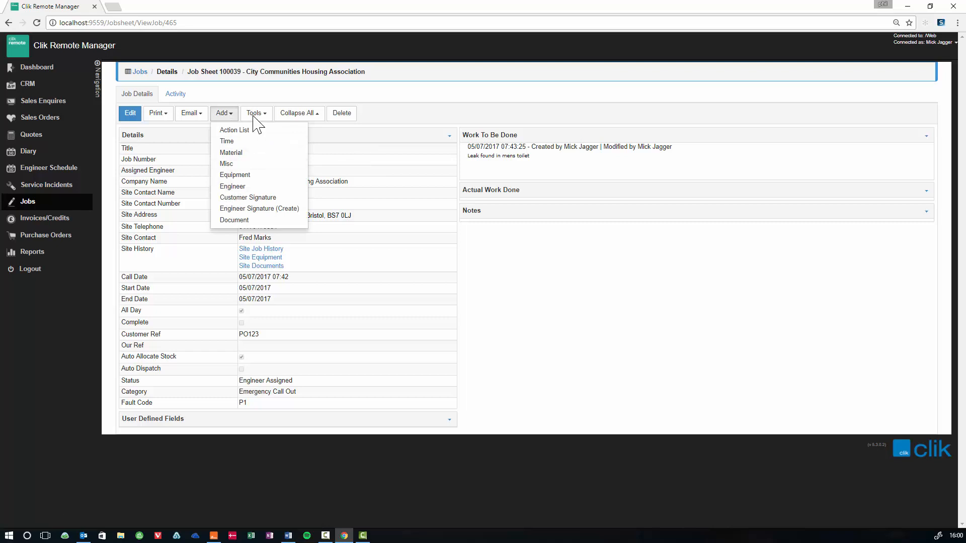
pyautogui.click(254, 113)
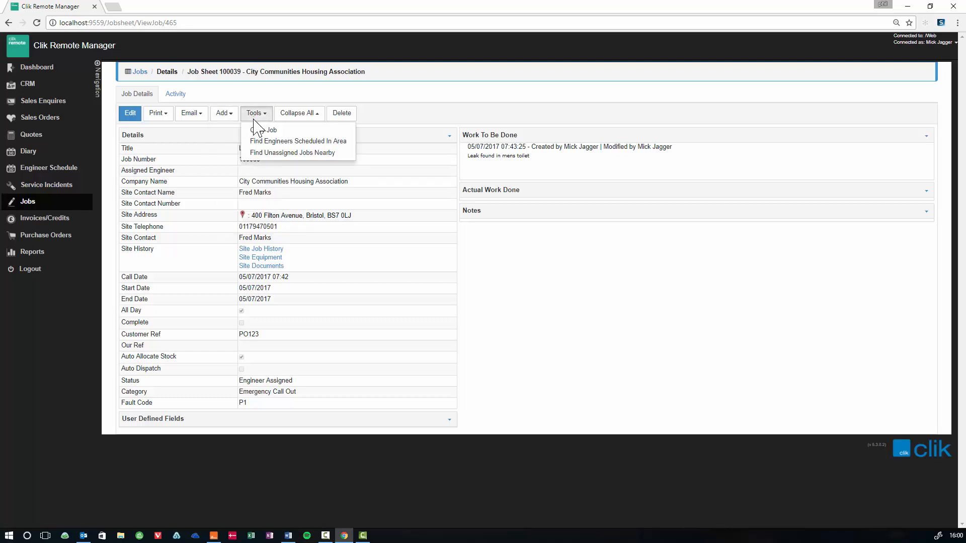
pyautogui.click(298, 141)
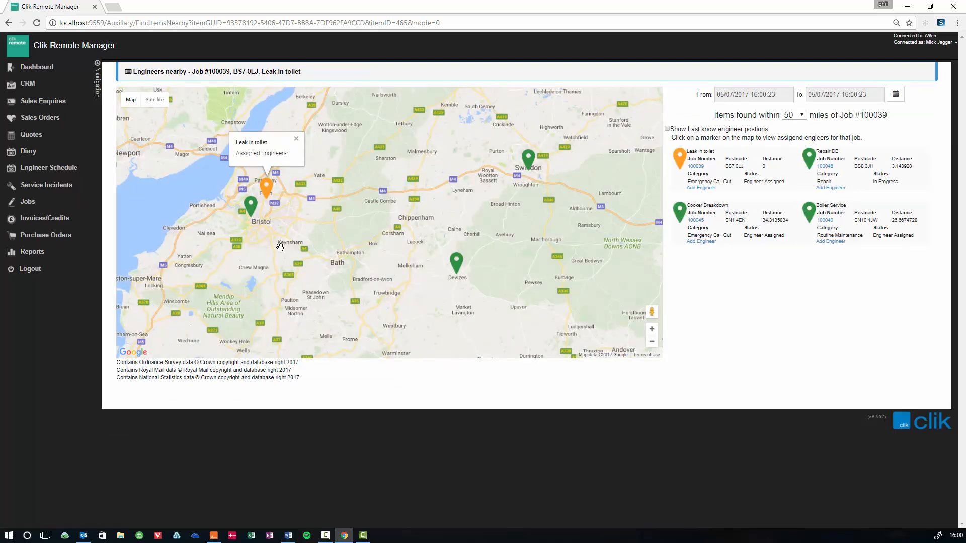
# Step: Add Ringo Starr as engineer on job 100039, then return to the dashboard
pyautogui.click(250, 200)
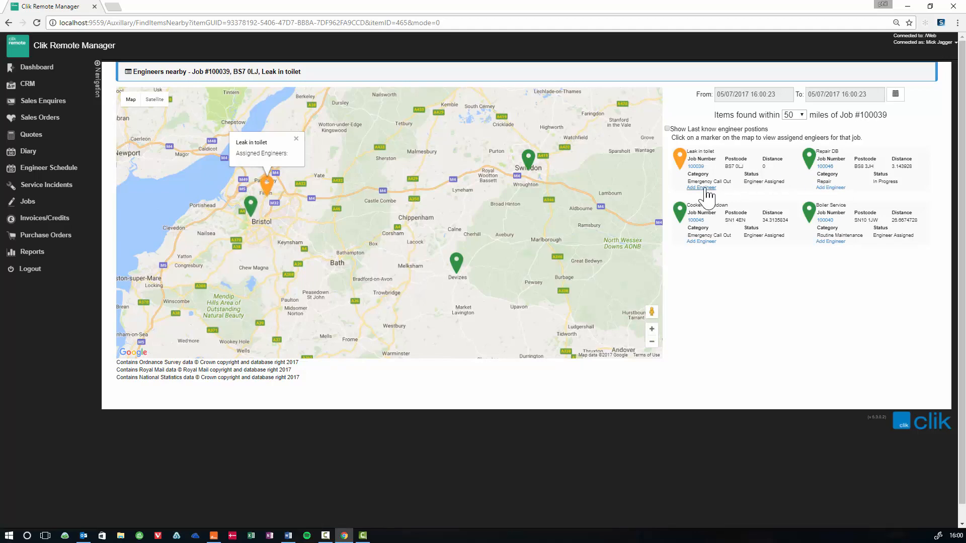
pyautogui.click(700, 188)
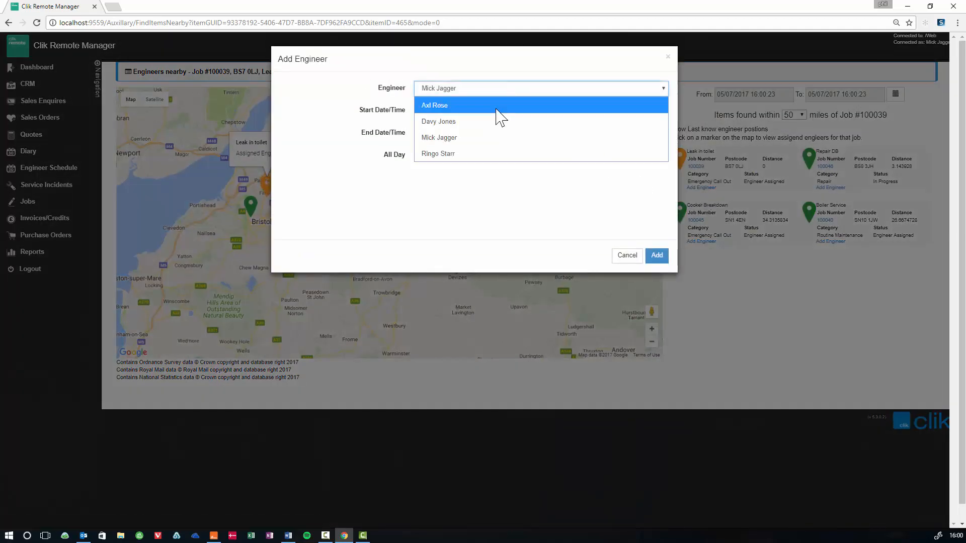
pyautogui.click(626, 254)
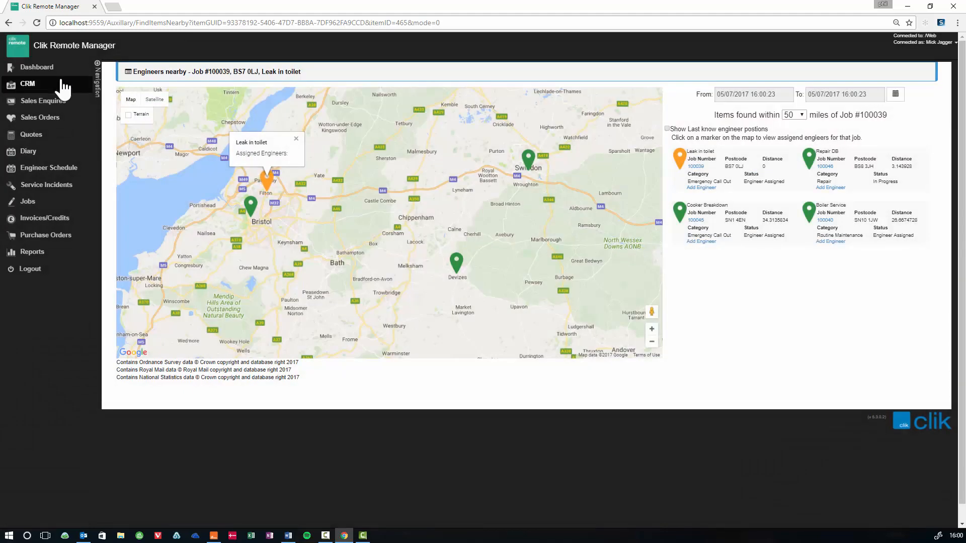
pyautogui.click(36, 66)
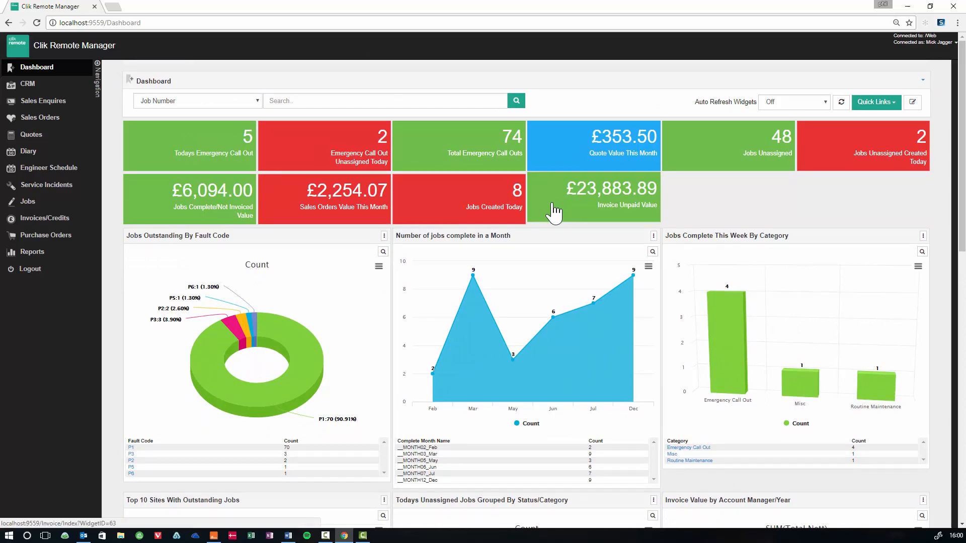
pyautogui.click(594, 198)
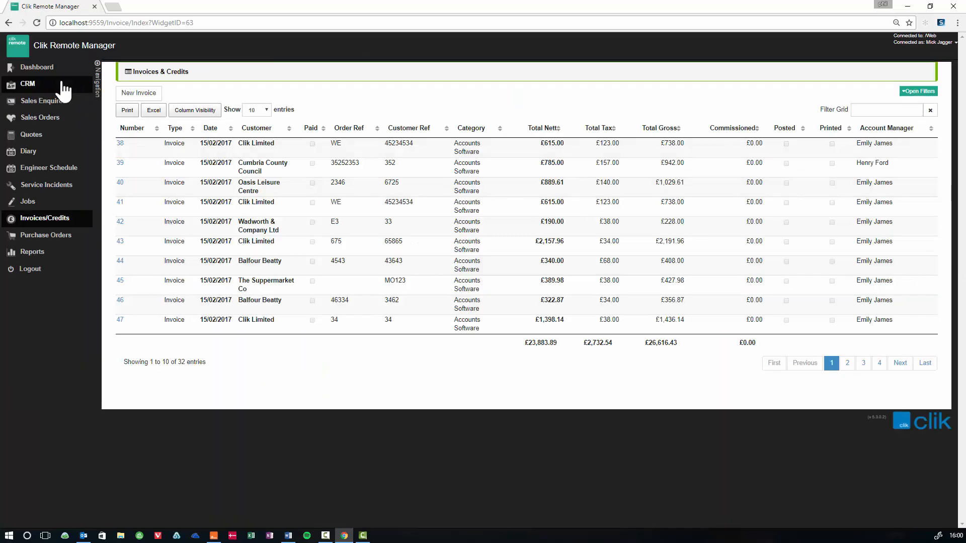
pyautogui.click(36, 66)
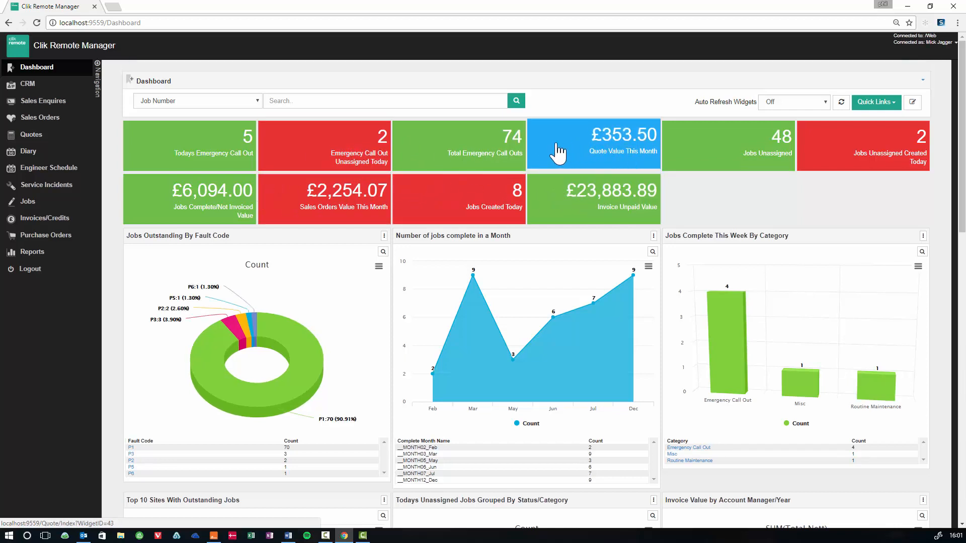
pyautogui.scroll(-3)
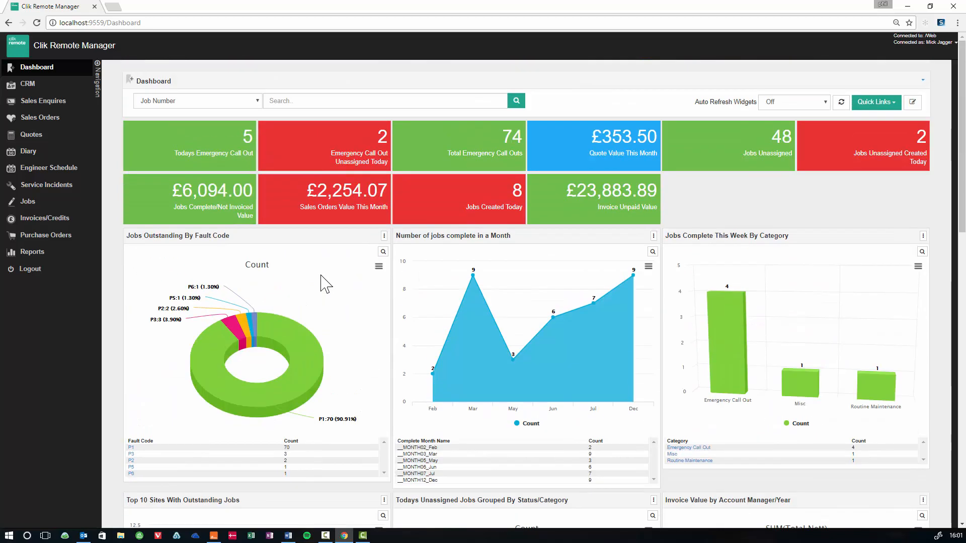
pyautogui.scroll(-3)
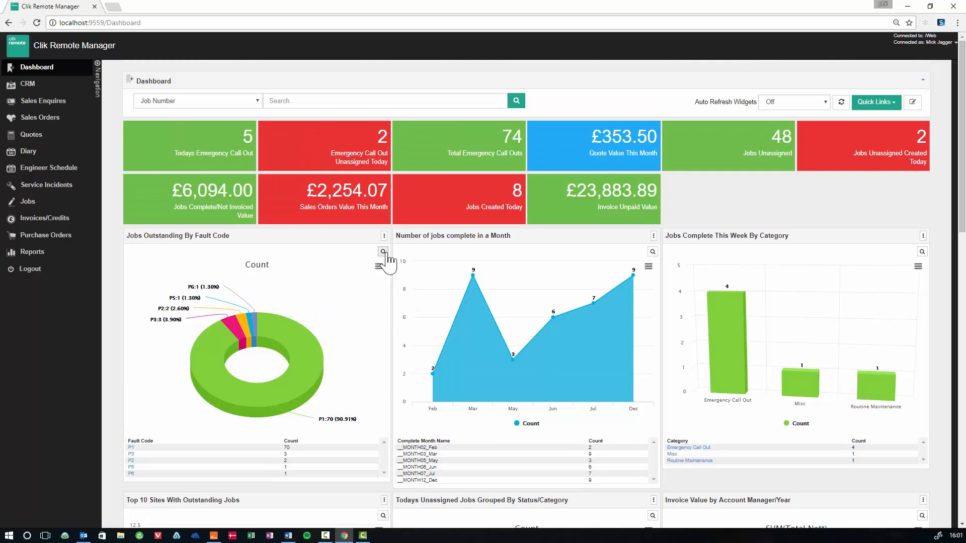
# Step: Enlarge the Jobs Outstanding By Fault Code chart and download it as an image
pyautogui.click(383, 251)
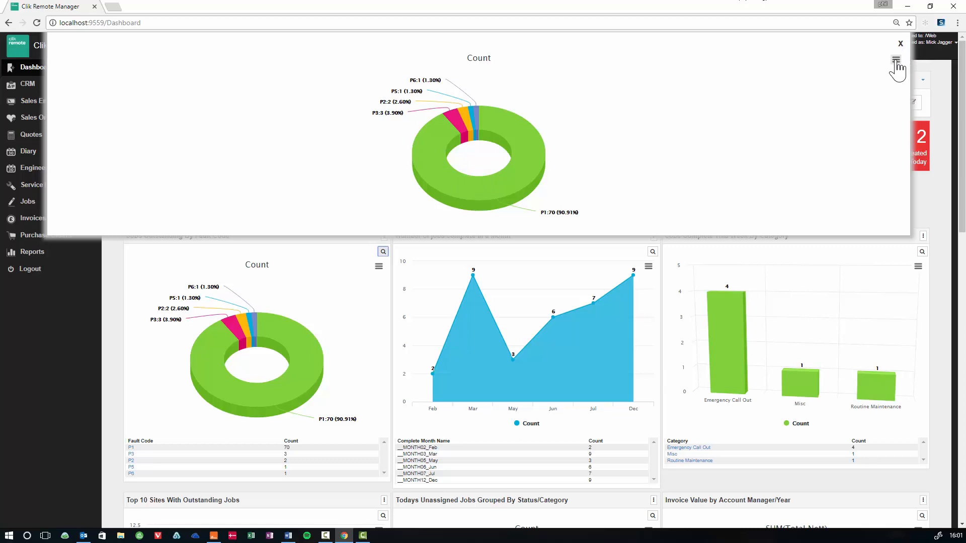
pyautogui.moveTo(896, 59)
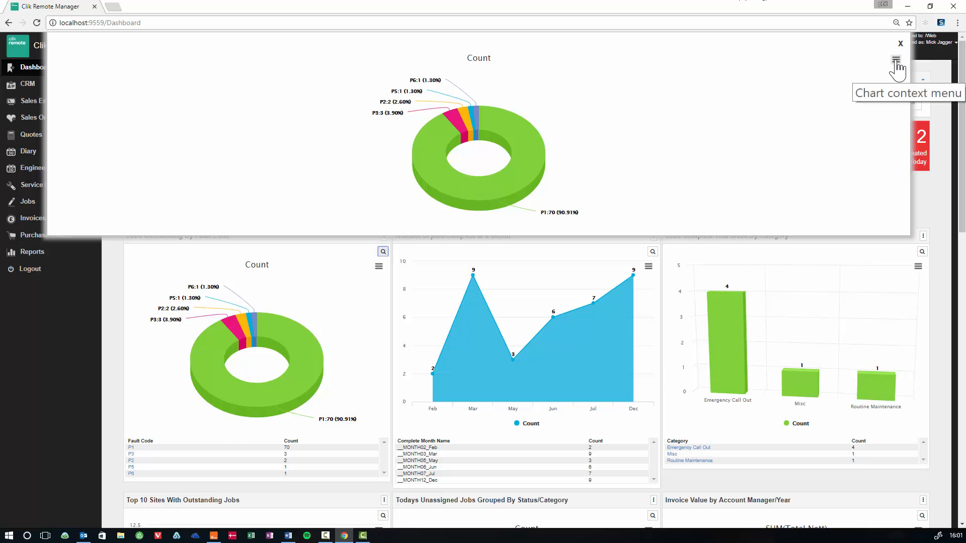
pyautogui.click(896, 59)
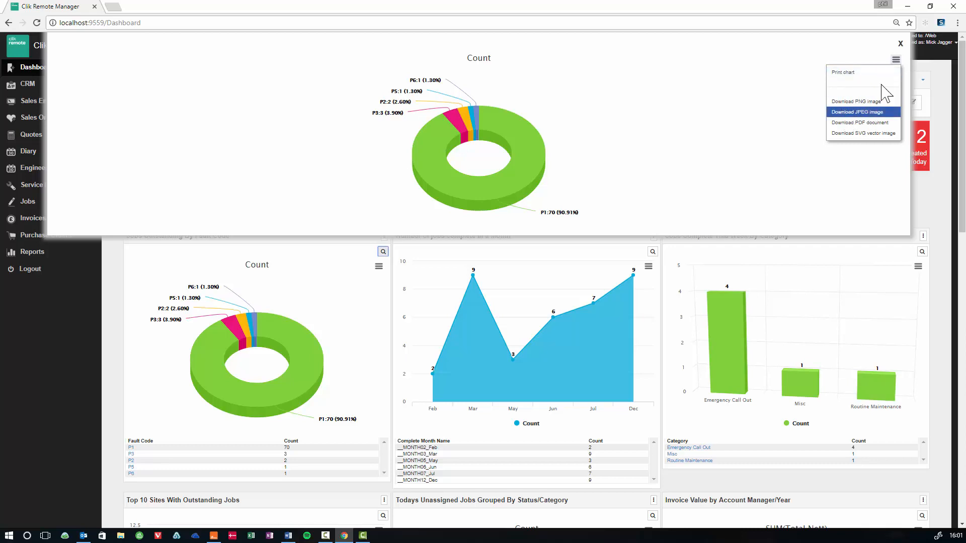
pyautogui.click(900, 44)
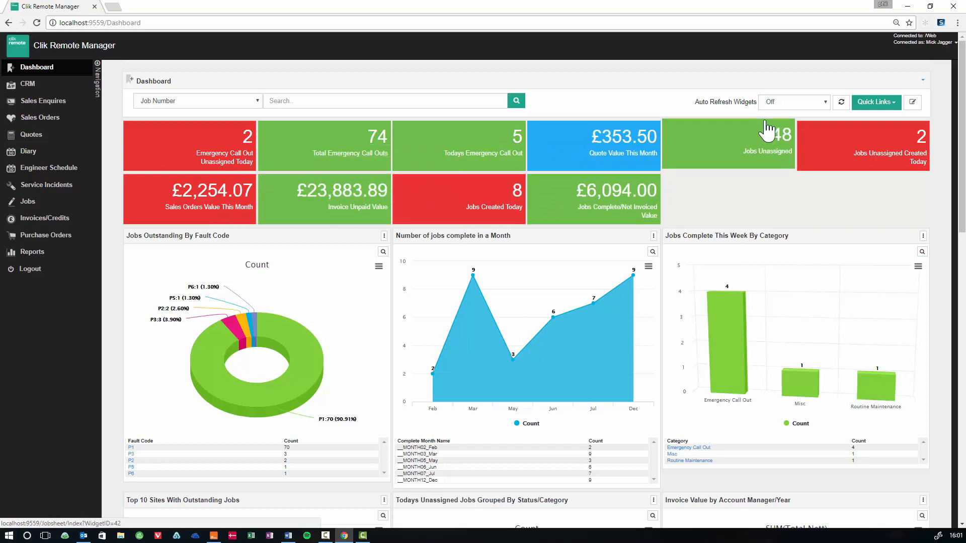
pyautogui.moveTo(913, 102)
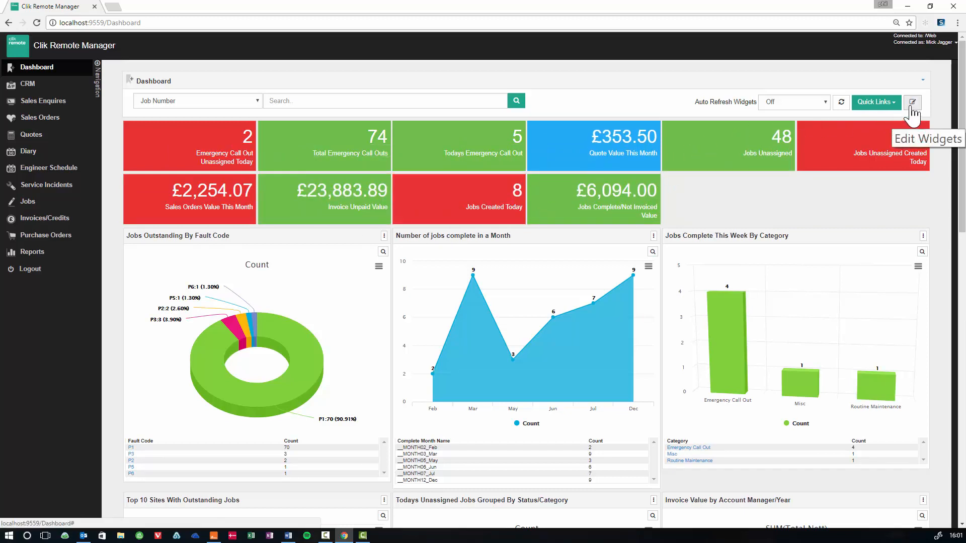
pyautogui.click(912, 103)
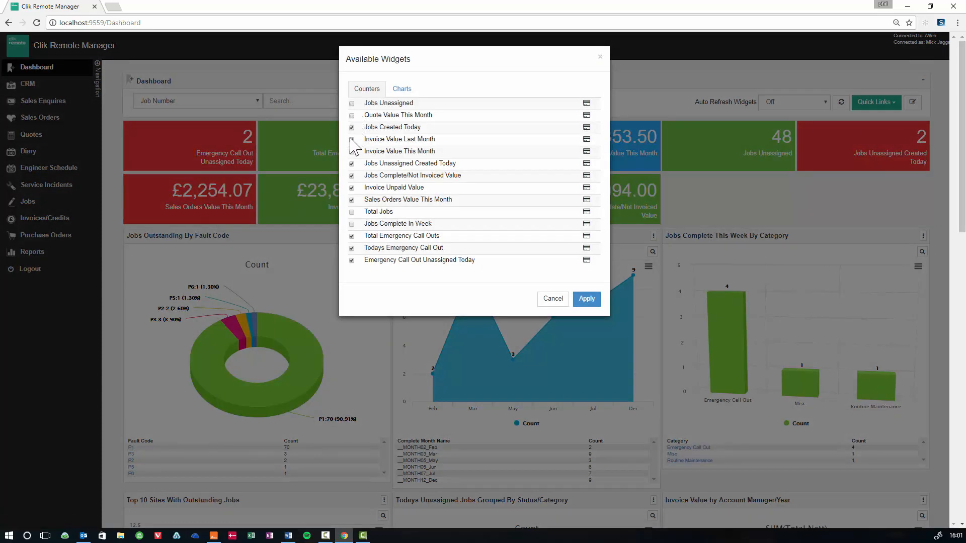
pyautogui.click(352, 139)
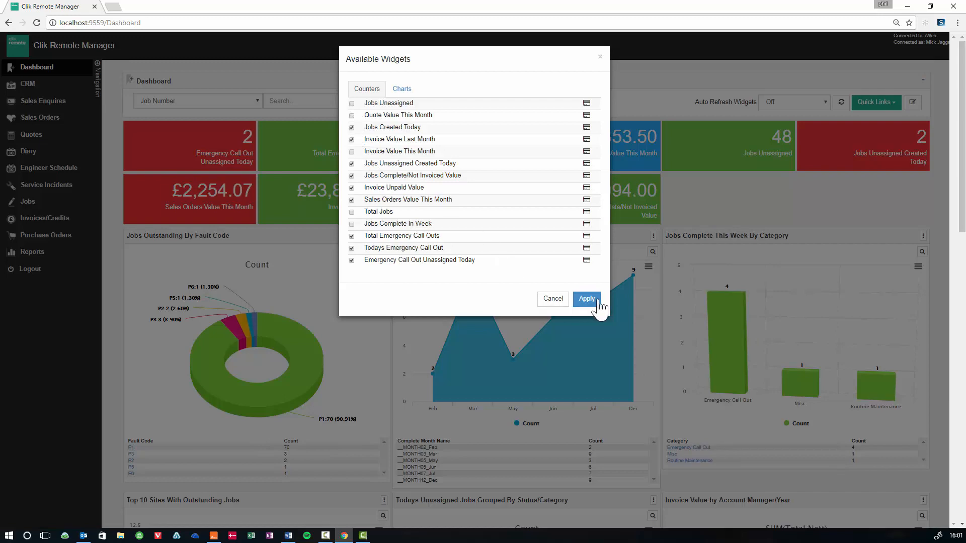
pyautogui.click(585, 299)
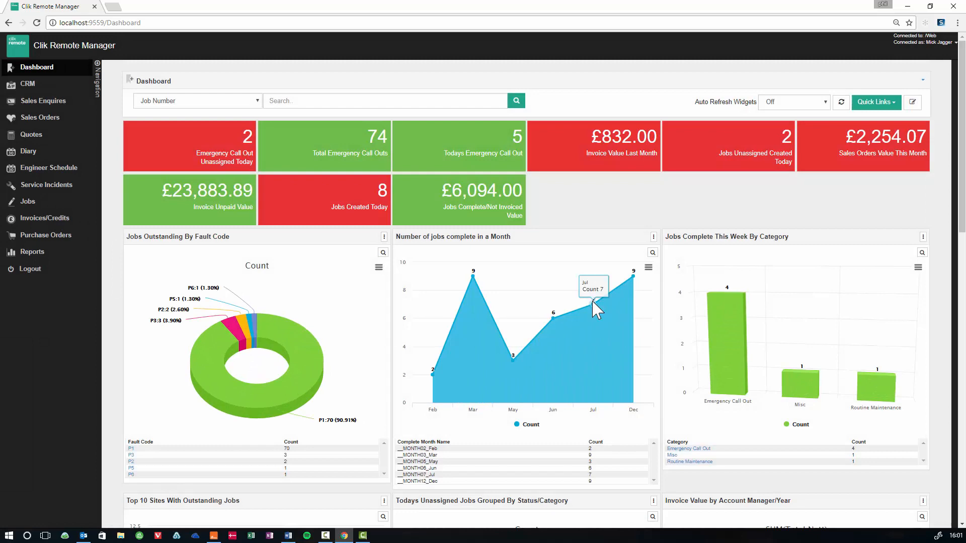
pyautogui.moveTo(913, 103)
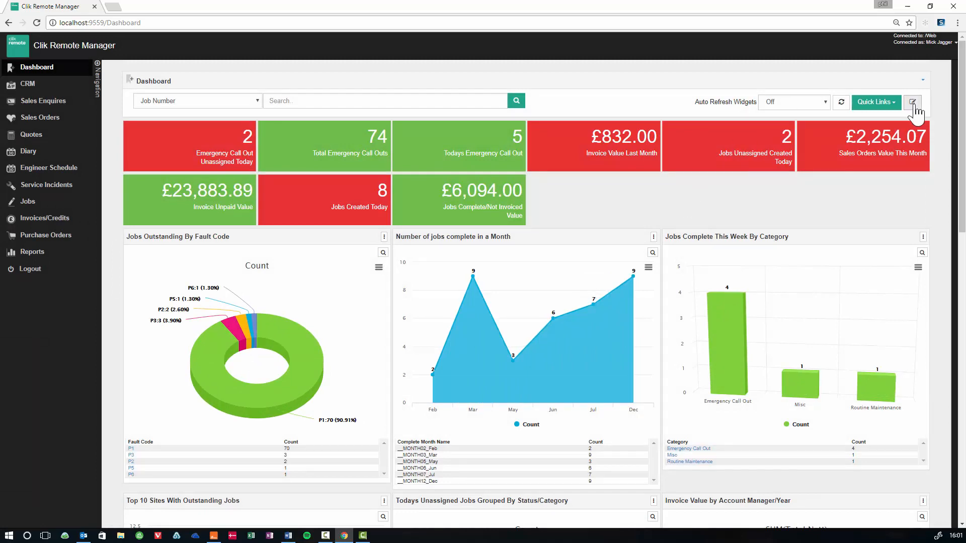
pyautogui.click(914, 103)
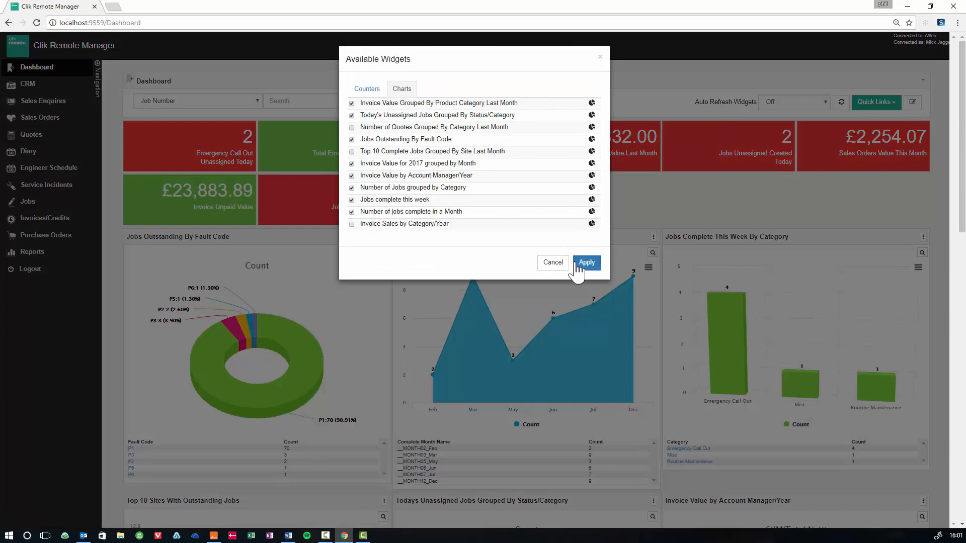
pyautogui.click(585, 263)
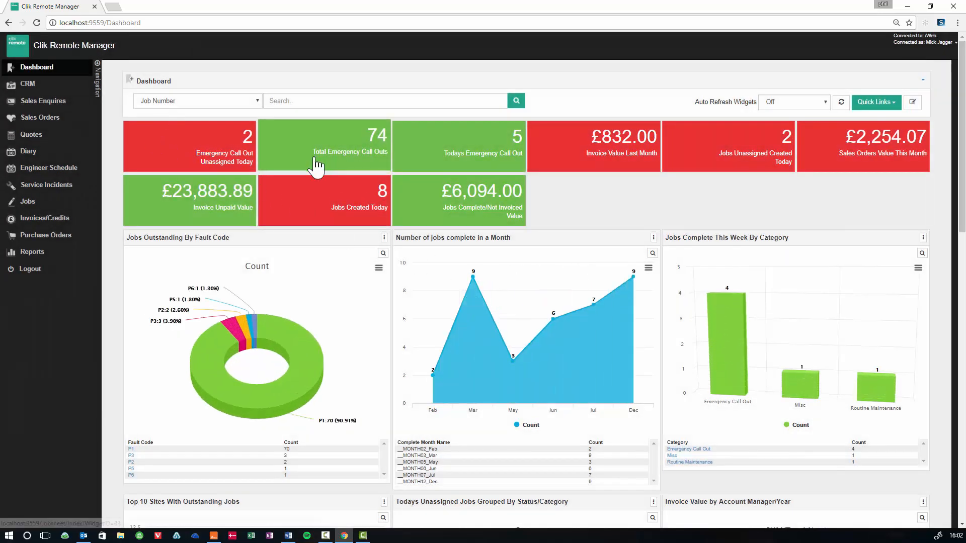
pyautogui.moveTo(207, 116)
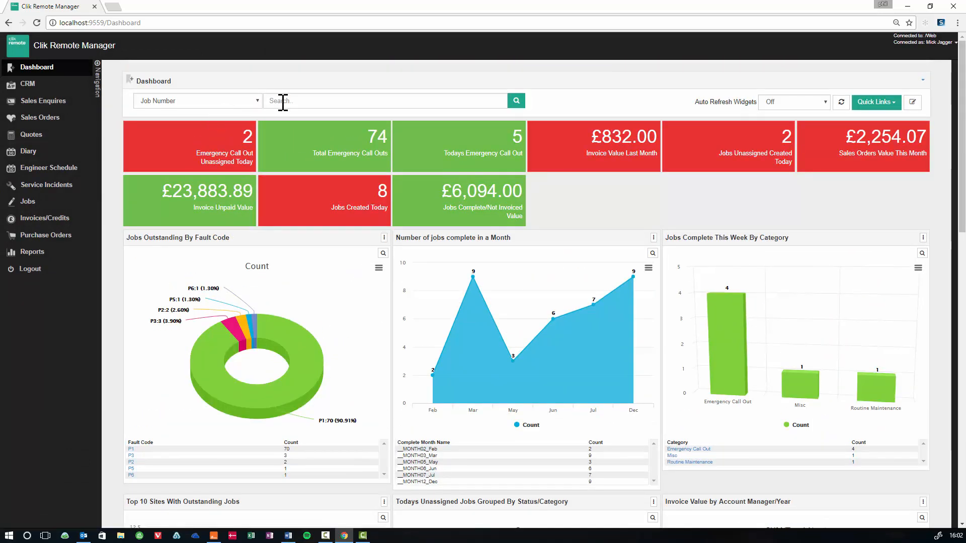
pyautogui.click(386, 101)
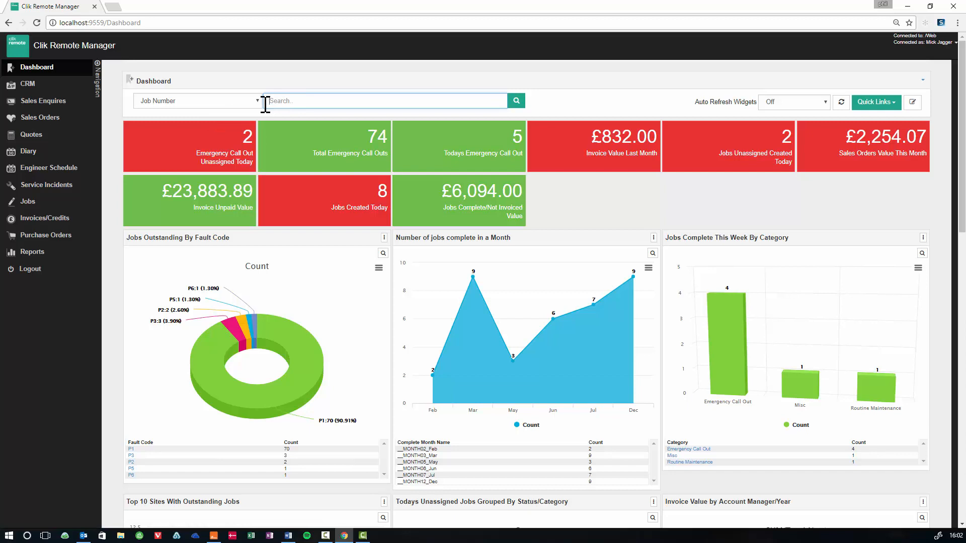
pyautogui.click(197, 100)
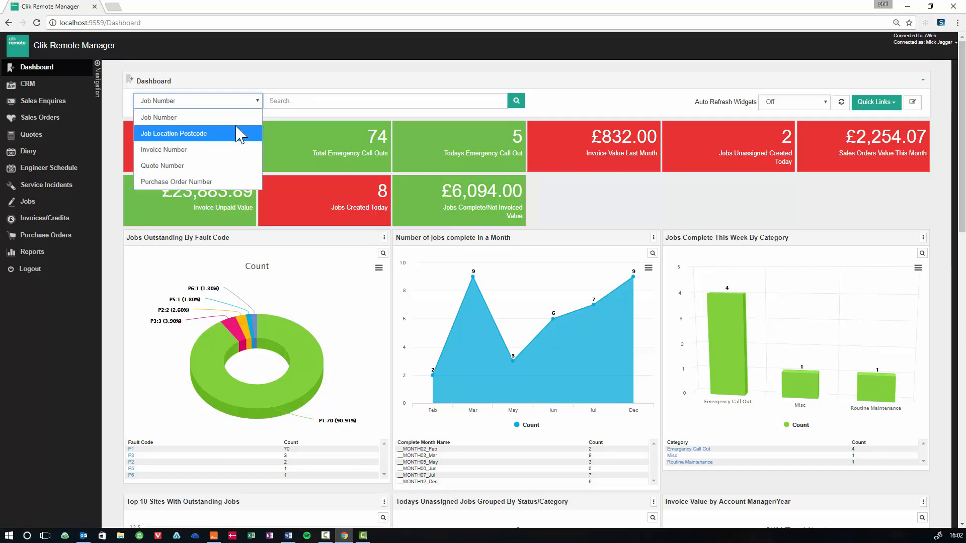
pyautogui.moveTo(235, 153)
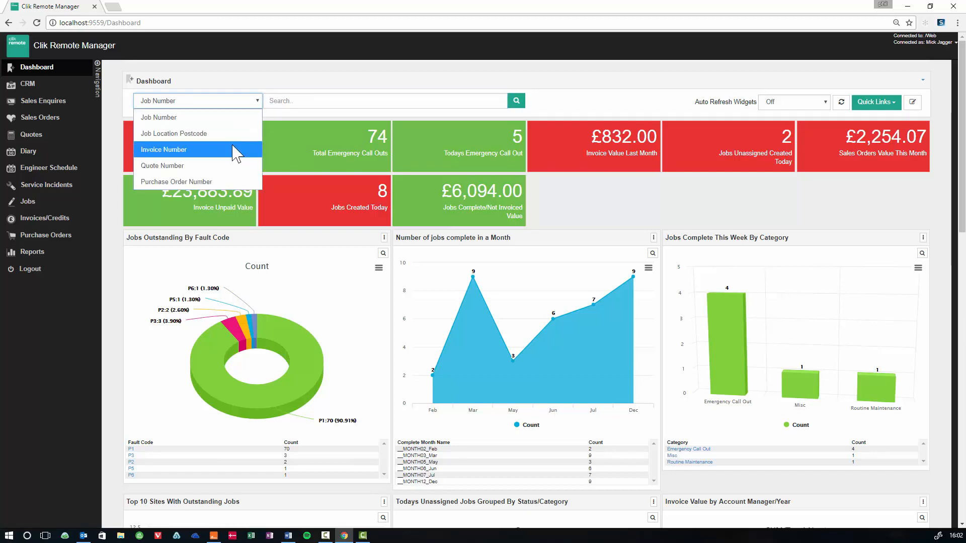
pyautogui.moveTo(172, 165)
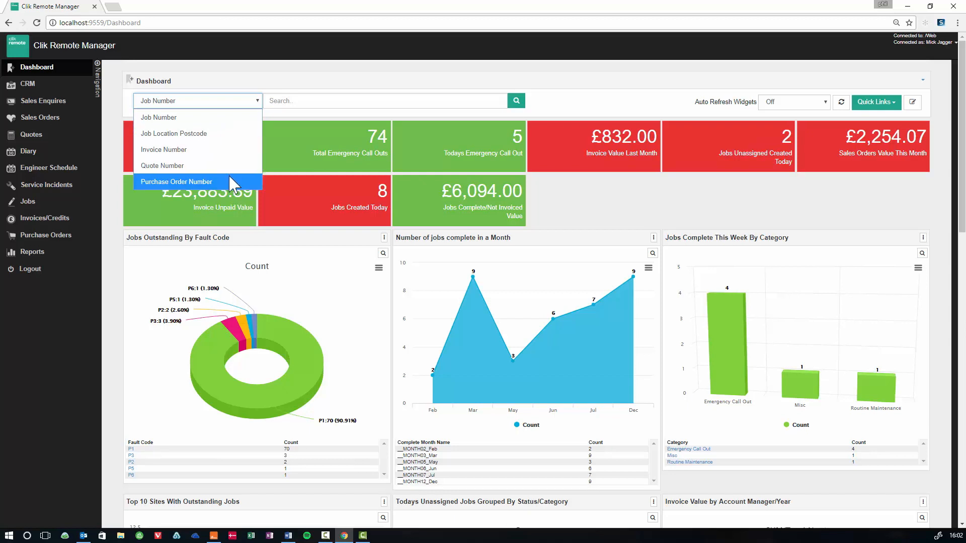
pyautogui.moveTo(626, 95)
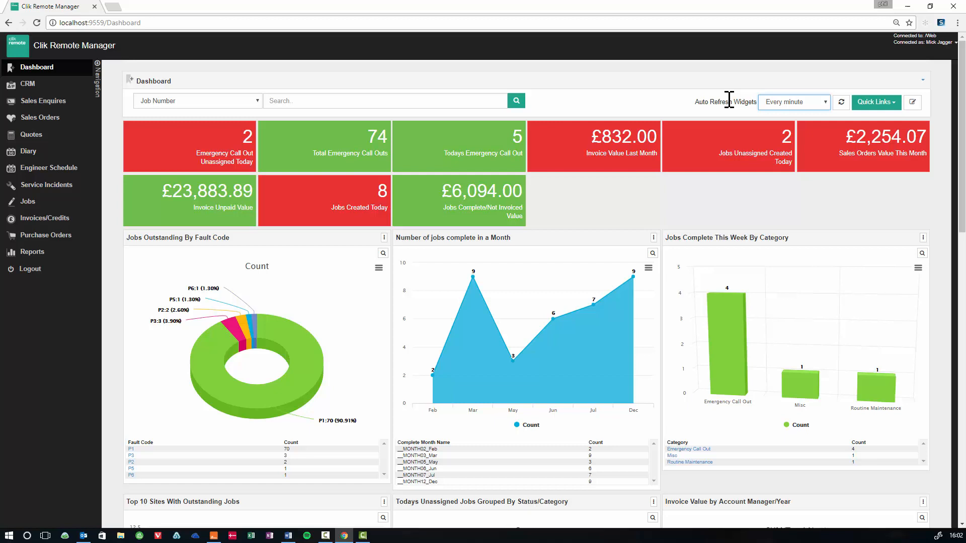
# Step: Show the quick-create links, then collapse and restore the navigation sidebar
pyautogui.click(875, 101)
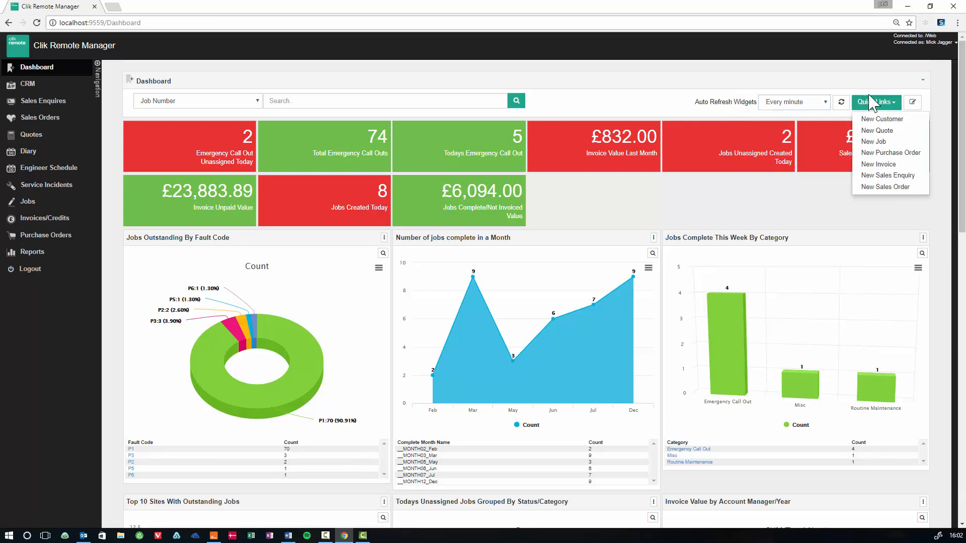
pyautogui.moveTo(876, 131)
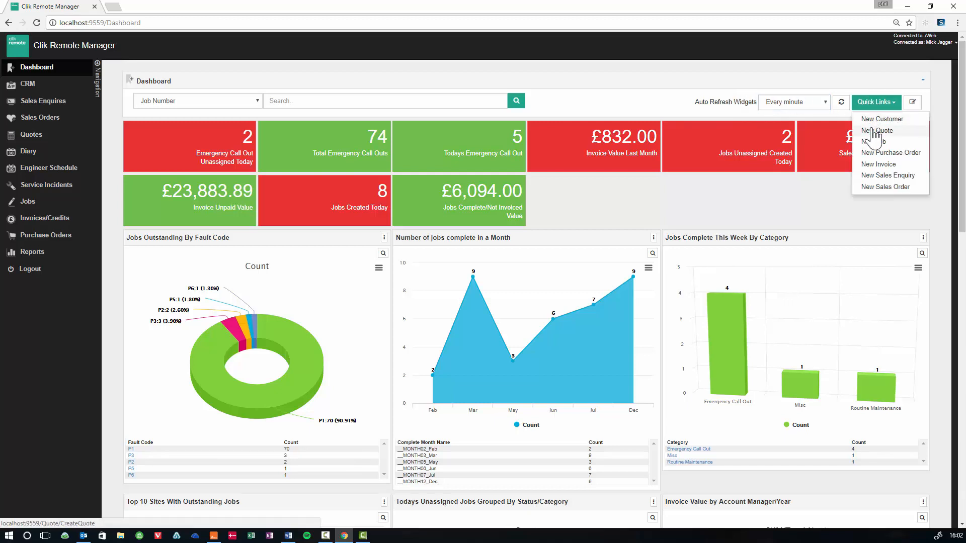
pyautogui.moveTo(891, 152)
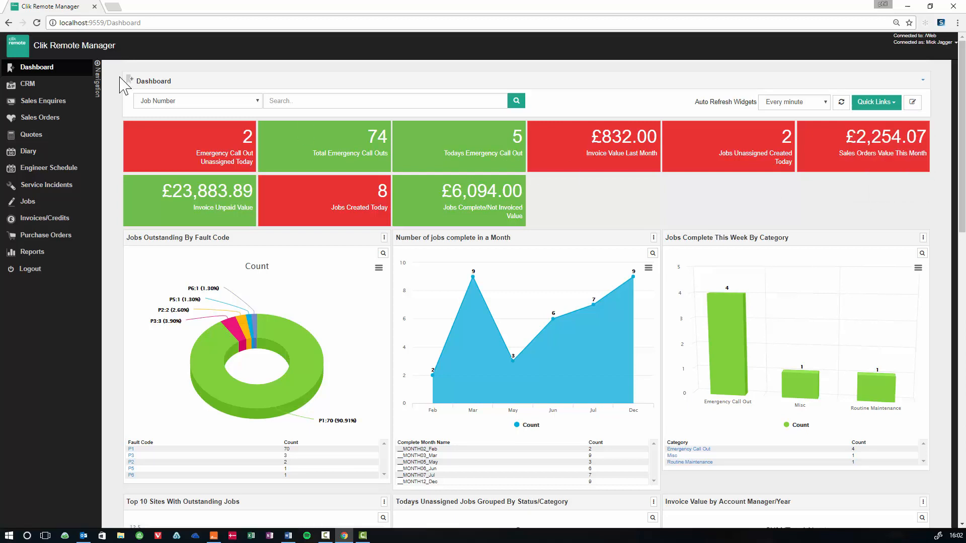
pyautogui.moveTo(98, 66)
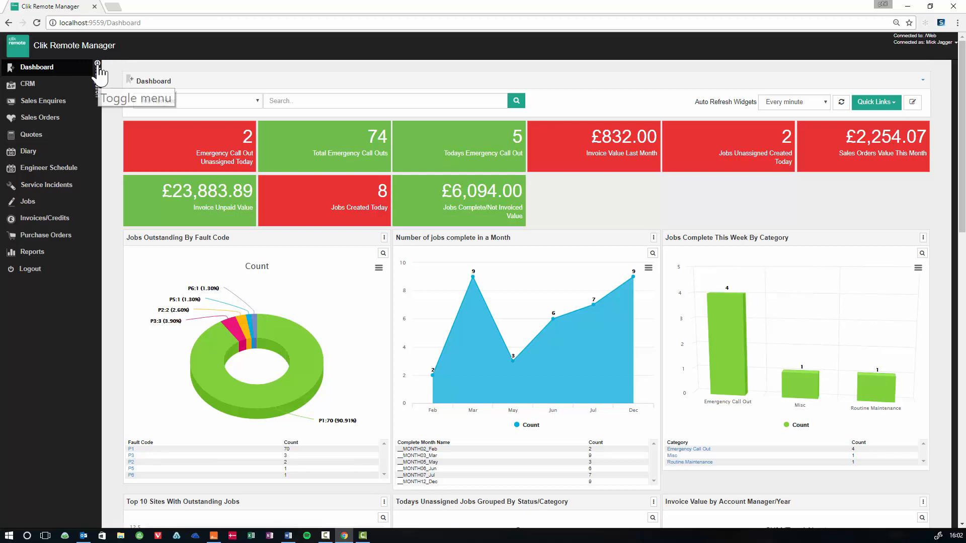
pyautogui.click(97, 67)
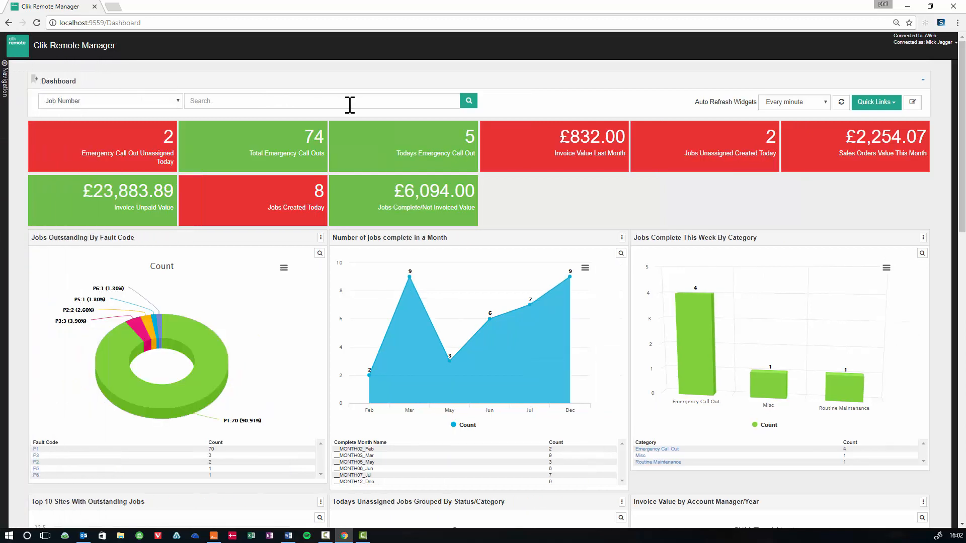
pyautogui.click(5, 70)
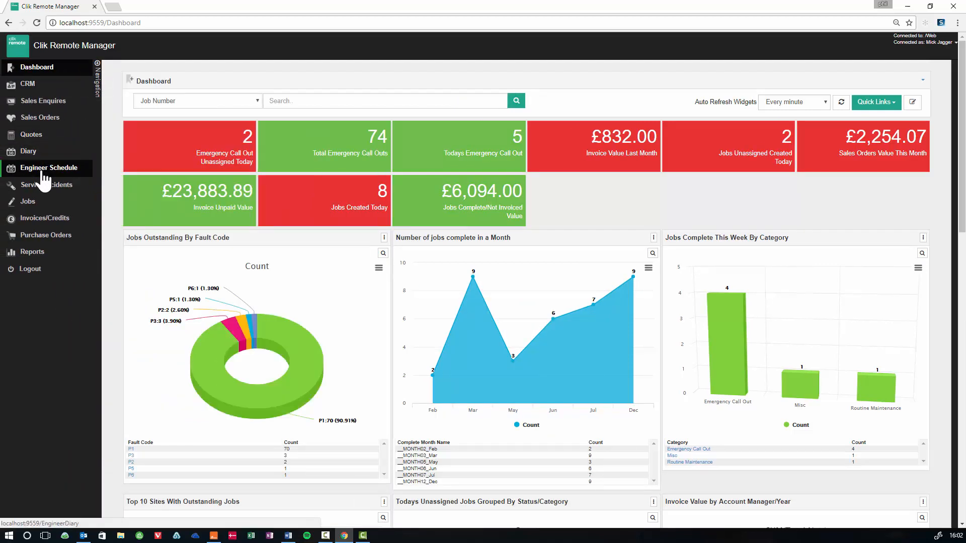
# Step: From the Engineer Schedule, preview the details of Cooker Breakdown job 100045
pyautogui.click(47, 168)
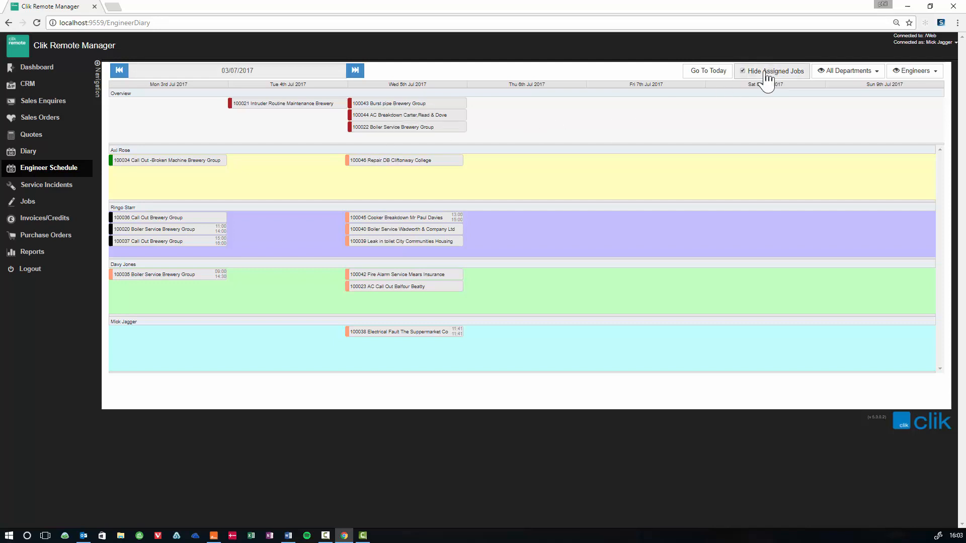
pyautogui.moveTo(406, 103)
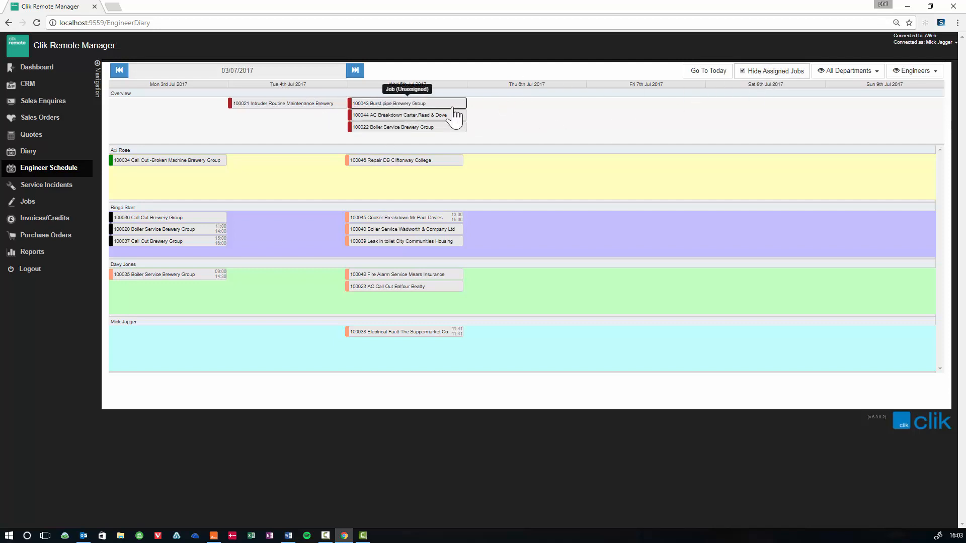
pyautogui.moveTo(427, 198)
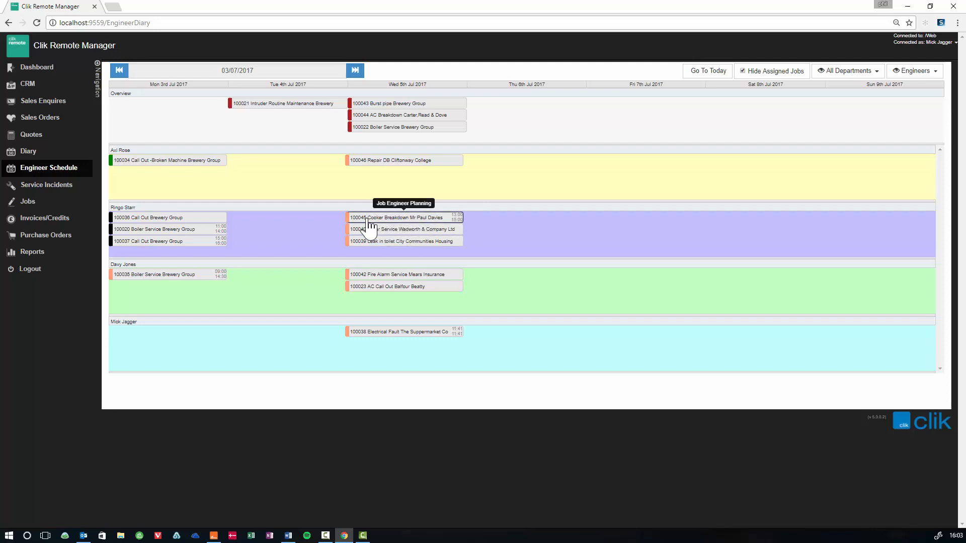
pyautogui.rightClick(396, 217)
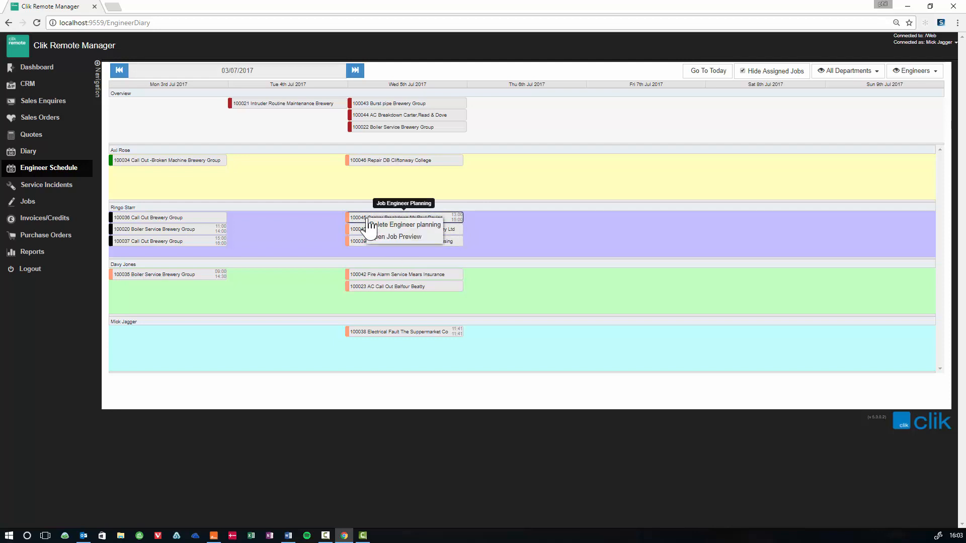
pyautogui.click(399, 236)
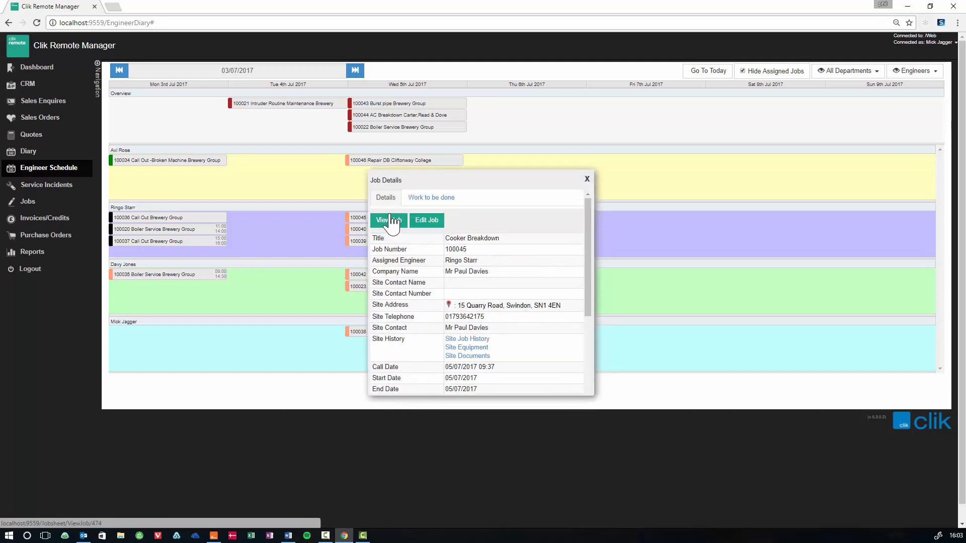
# Step: View job 100045's full sheet and find unassigned jobs within 50 miles via Tools
pyautogui.click(387, 220)
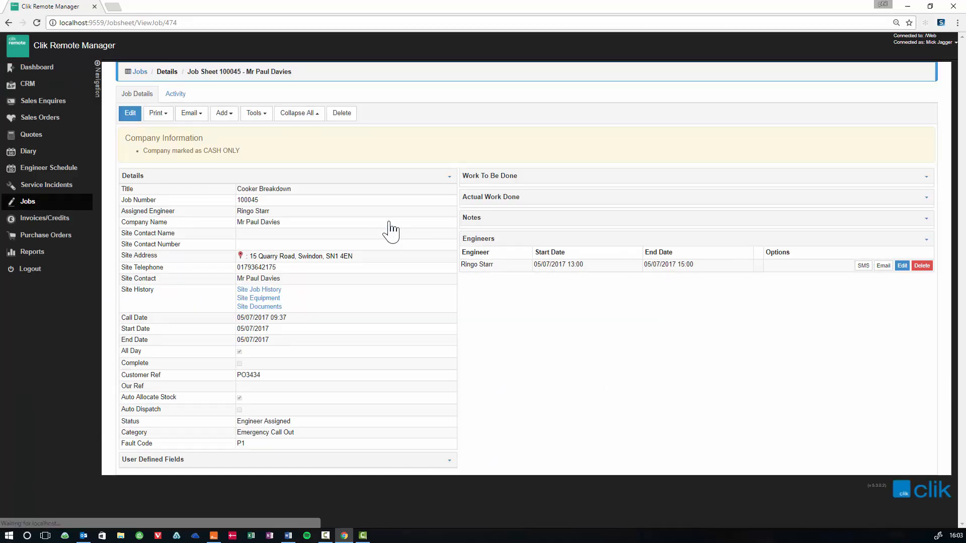
pyautogui.click(253, 113)
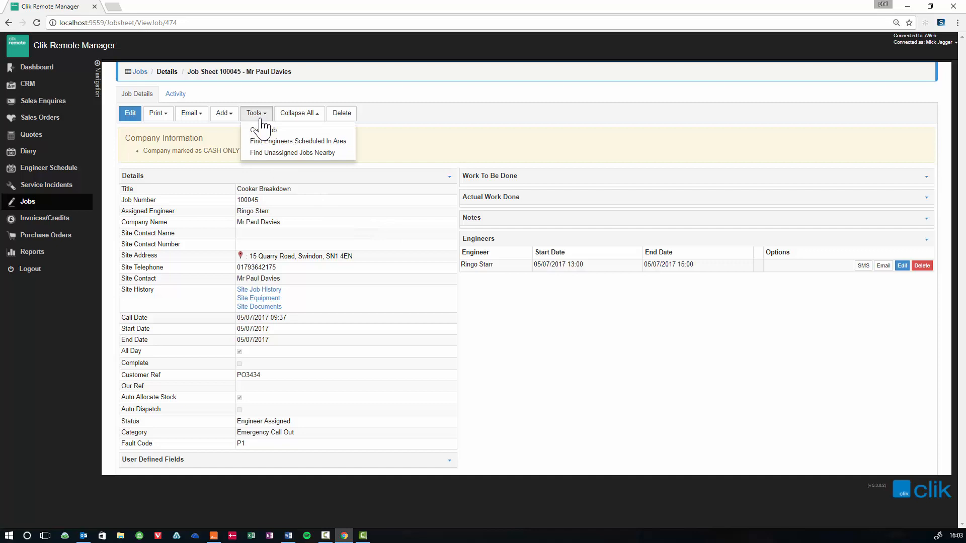
pyautogui.click(292, 152)
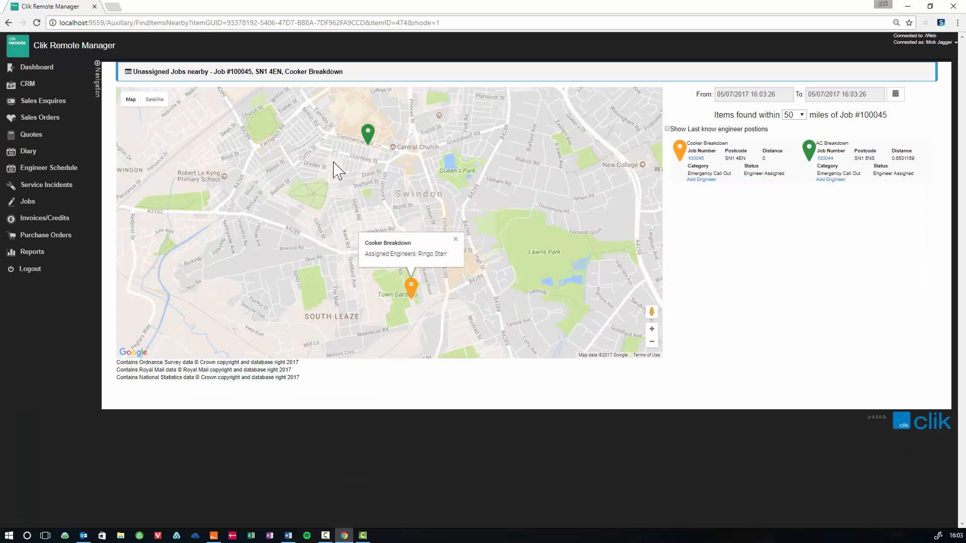
pyautogui.moveTo(331, 160)
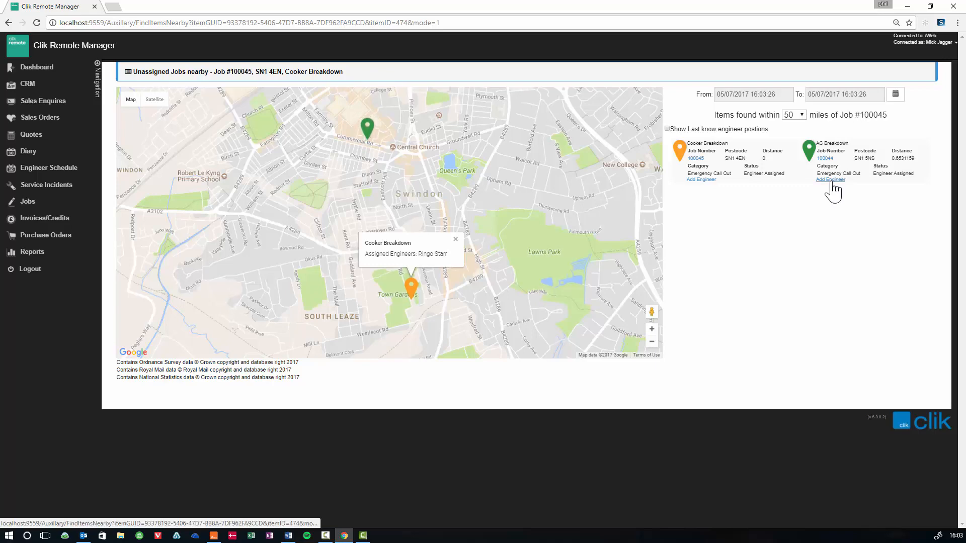
# Step: Add Ringo Starr to job 100045 from 4:00 PM to 5:00 PM on 05/07/2017
pyautogui.click(831, 179)
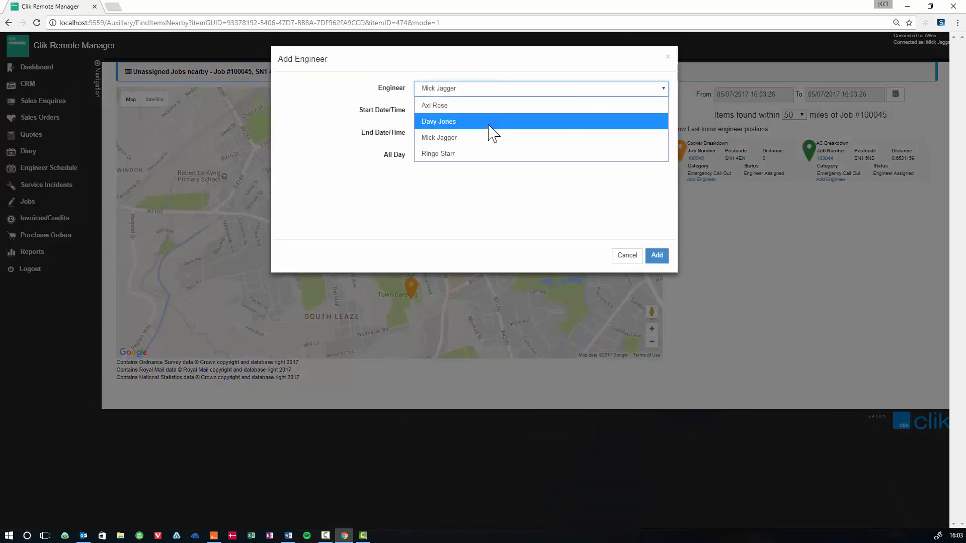
pyautogui.click(438, 153)
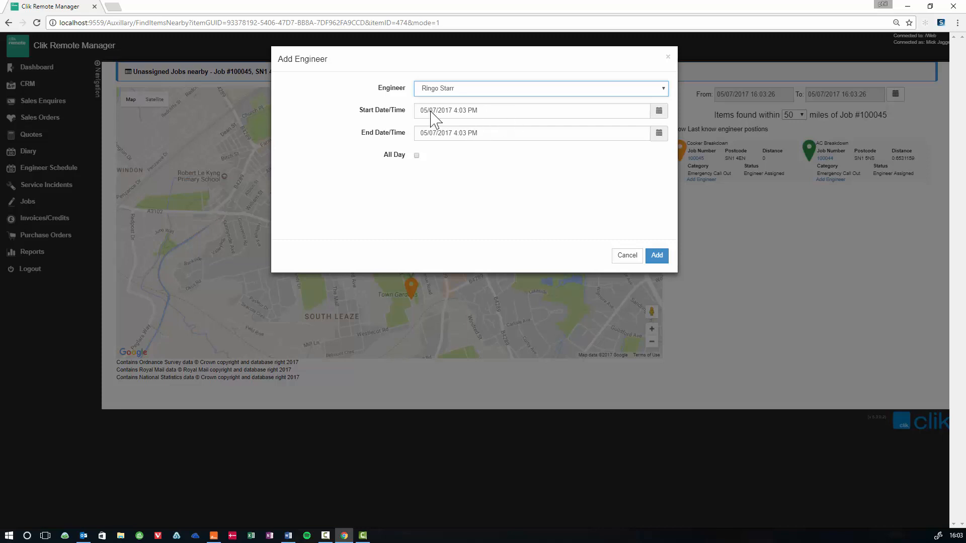
pyautogui.click(531, 111)
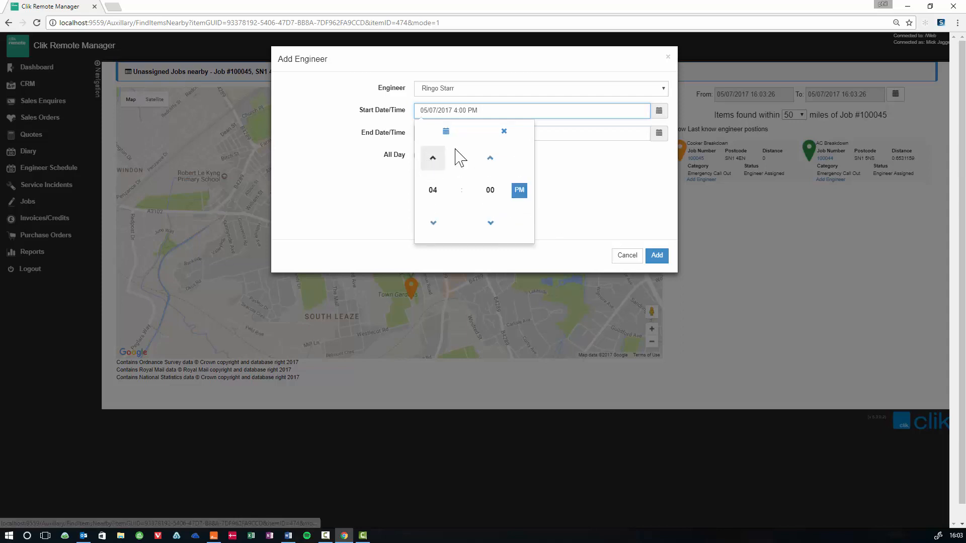
pyautogui.click(658, 133)
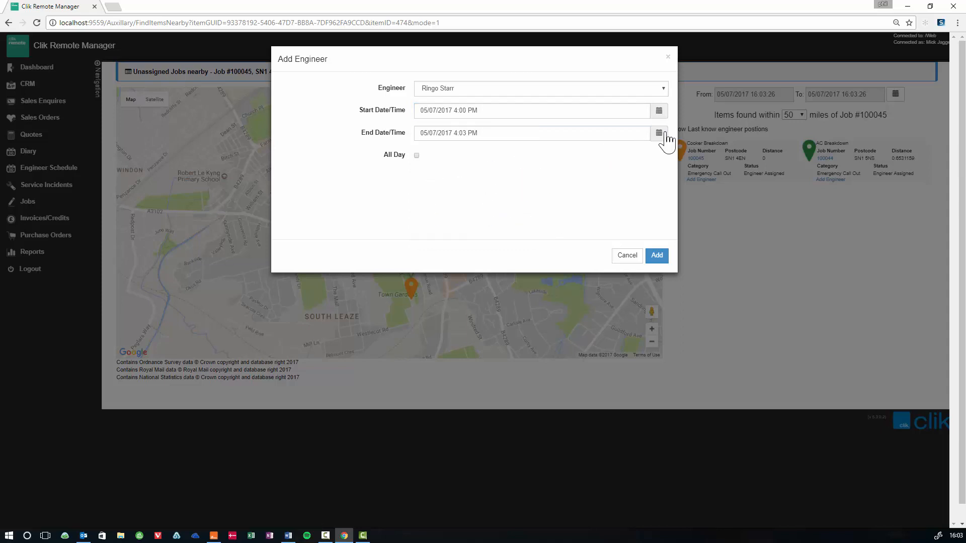
pyautogui.click(659, 133)
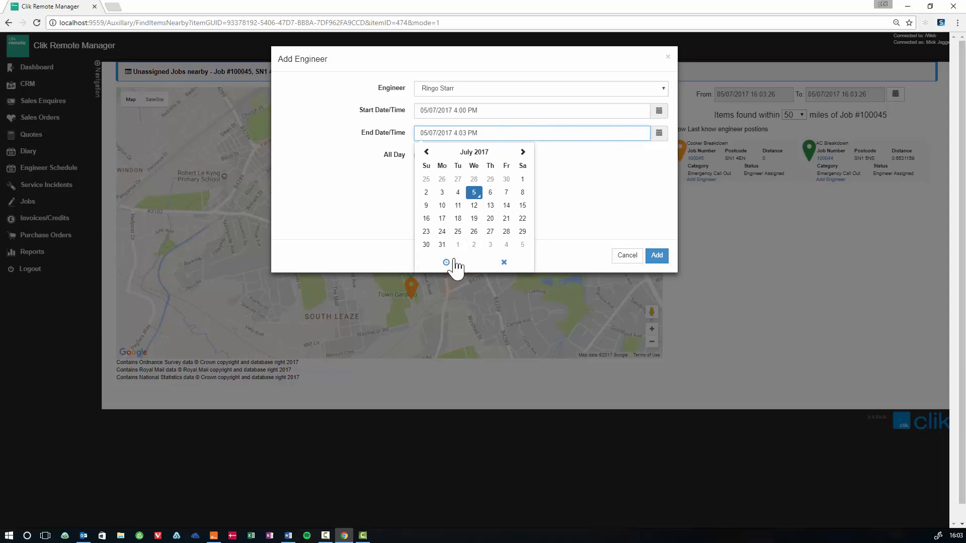
pyautogui.click(446, 263)
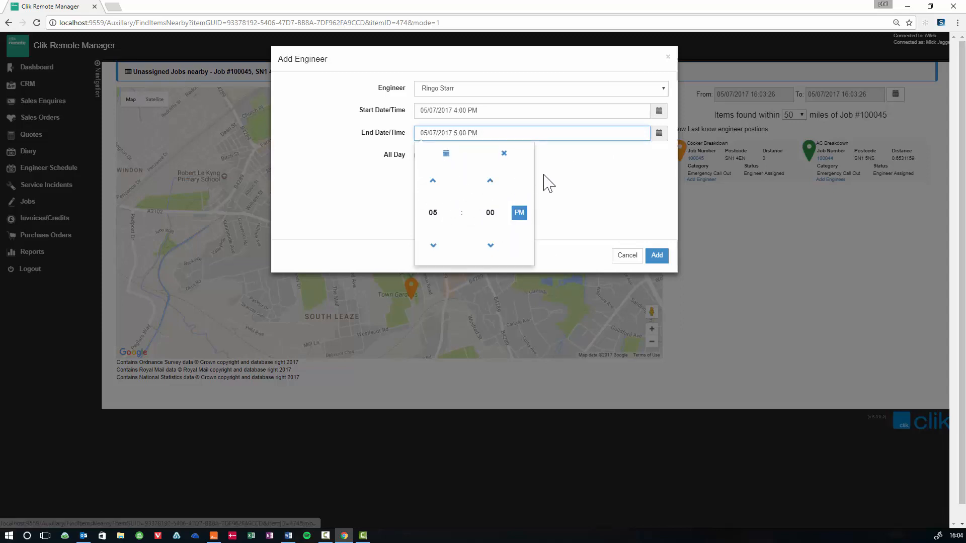
pyautogui.click(656, 254)
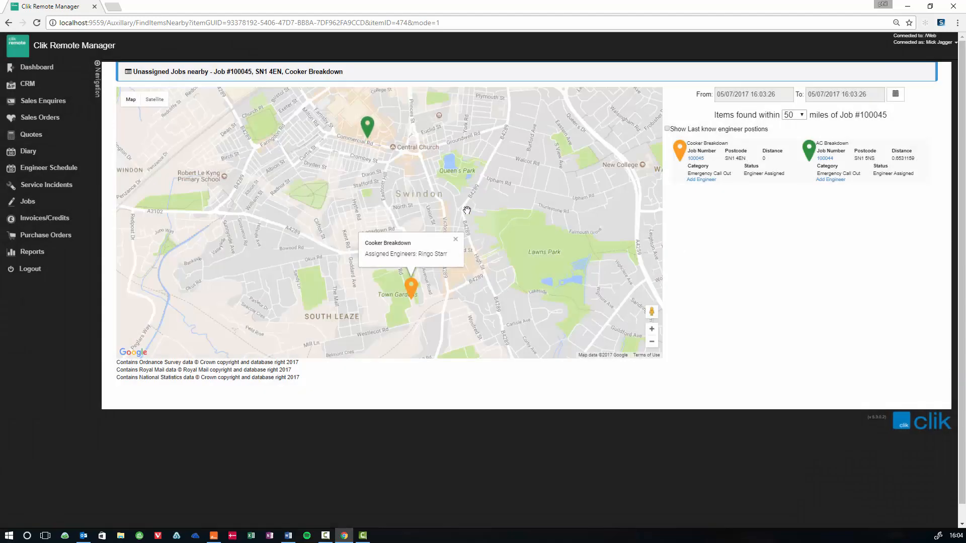
pyautogui.moveTo(827, 208)
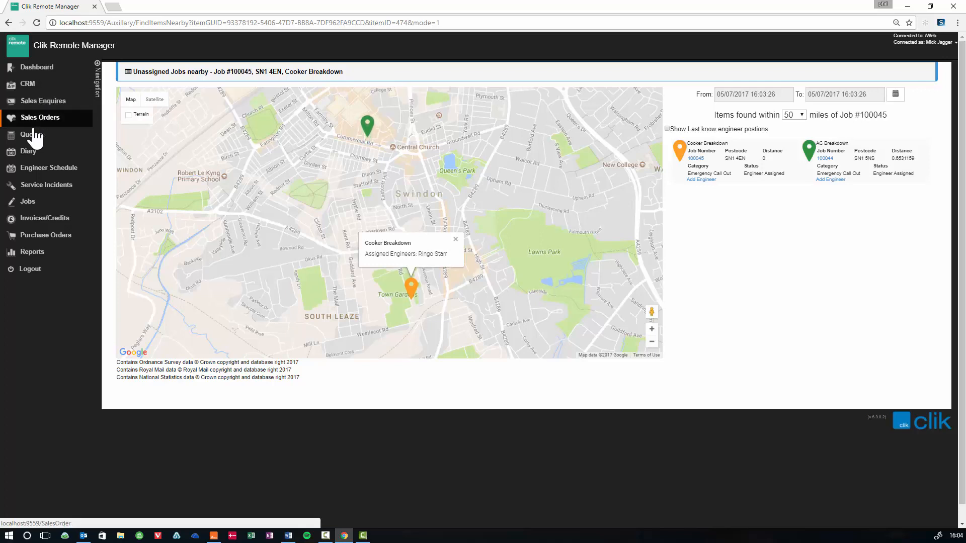
# Step: On the Engineer Schedule, drag Burst pipe job 100043 onto Davy Jones's row
pyautogui.click(49, 168)
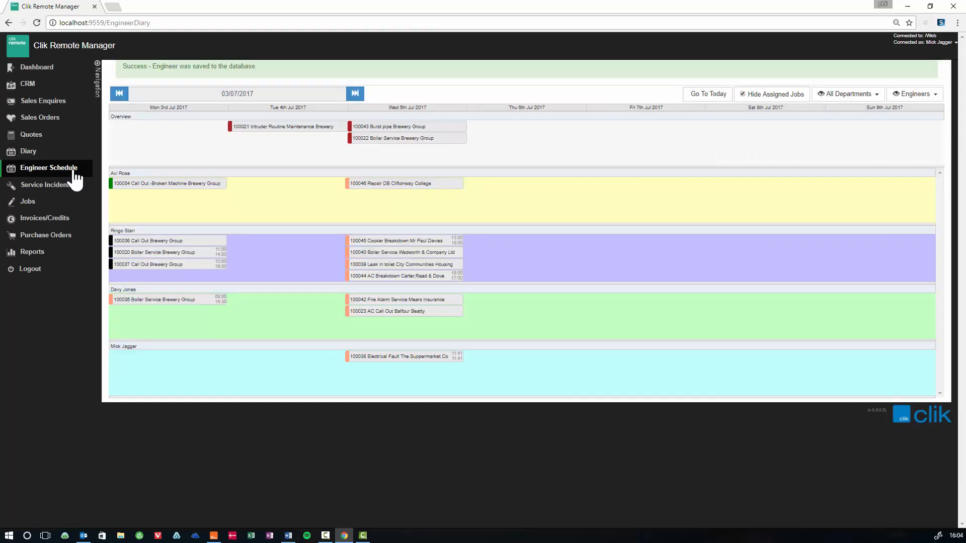
pyautogui.moveTo(391, 276)
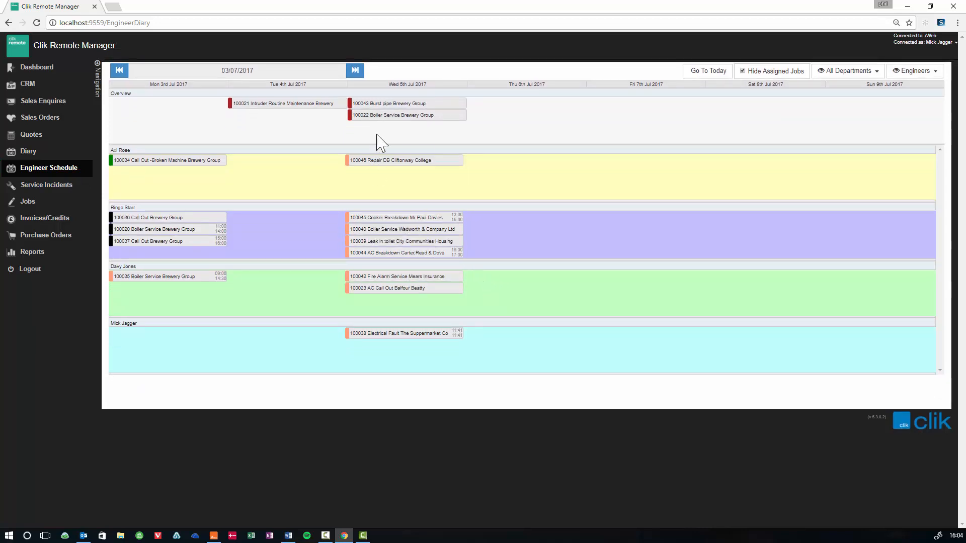
pyautogui.moveTo(392, 115)
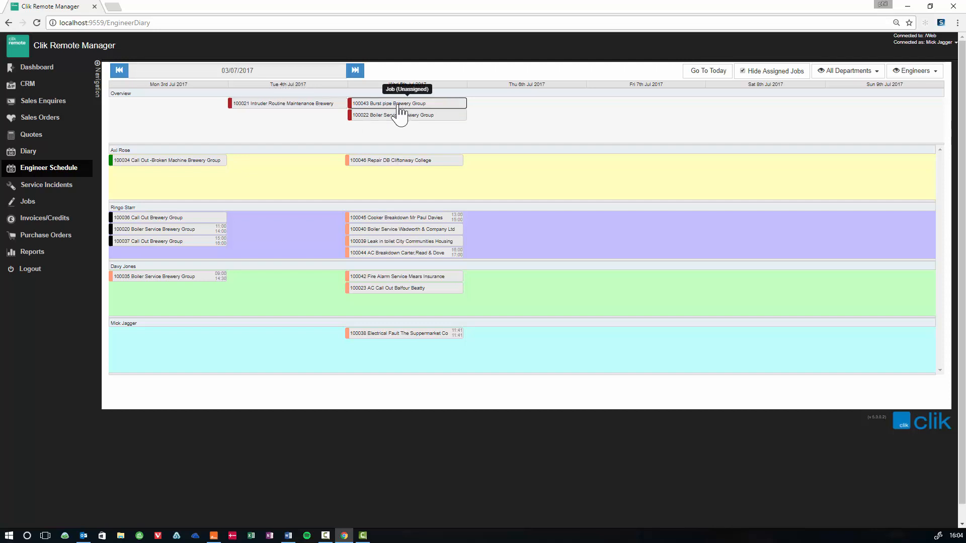
pyautogui.moveTo(407, 103); pyautogui.dragTo(406, 188)
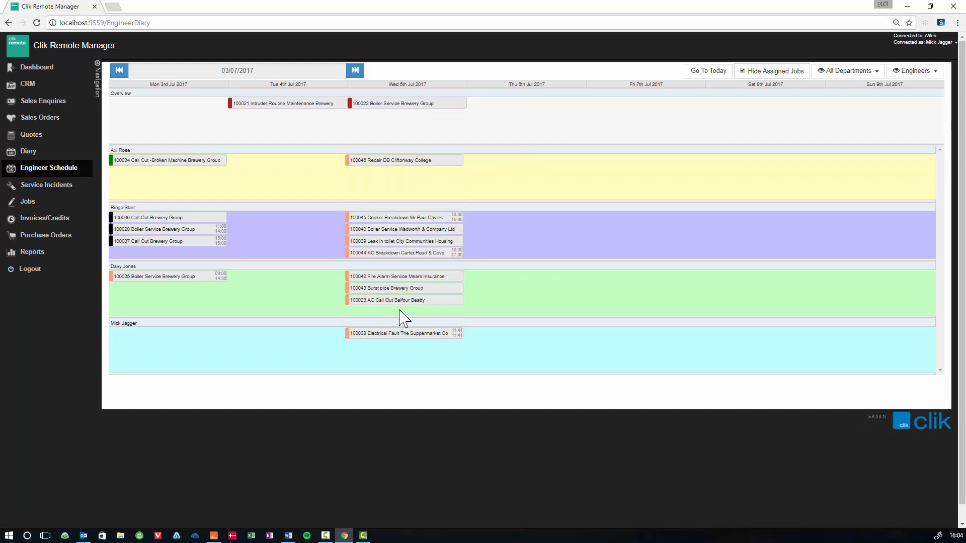
pyautogui.moveTo(438, 317)
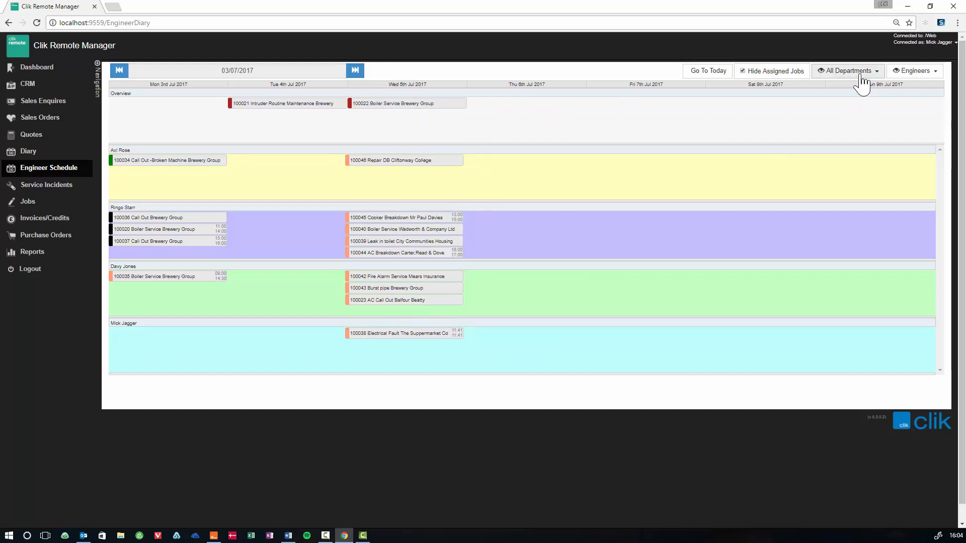
# Step: Browse the All Departments and Engineers filter dropdowns on the schedule
pyautogui.click(847, 70)
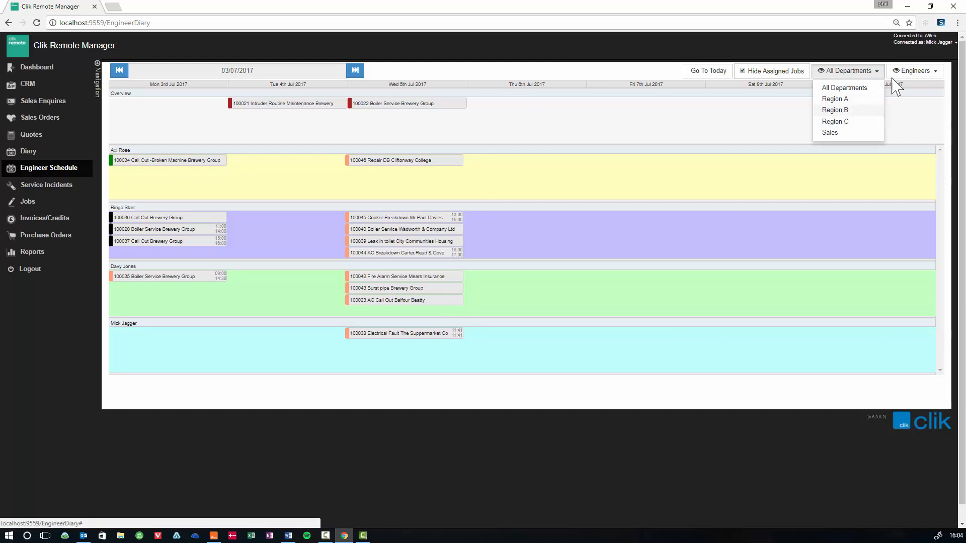
pyautogui.click(916, 70)
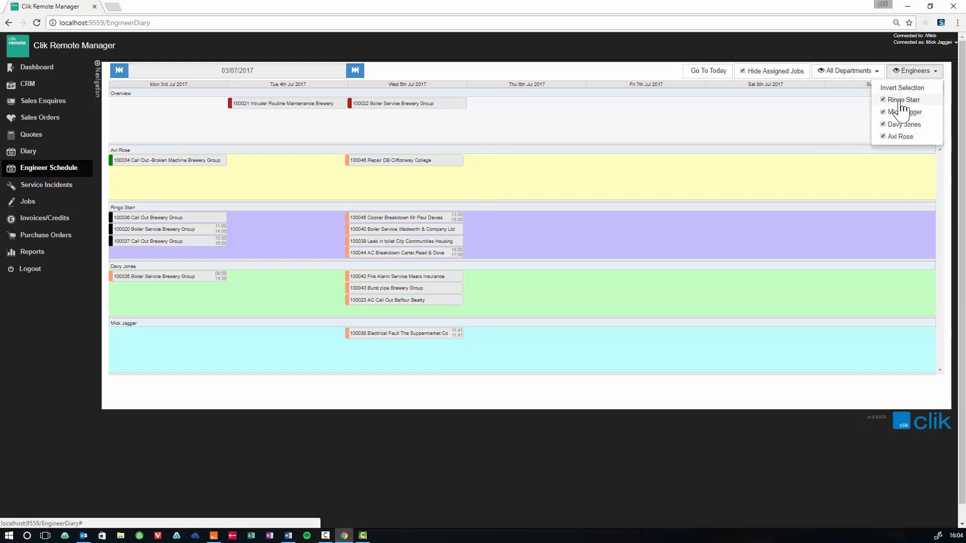
pyautogui.click(883, 100)
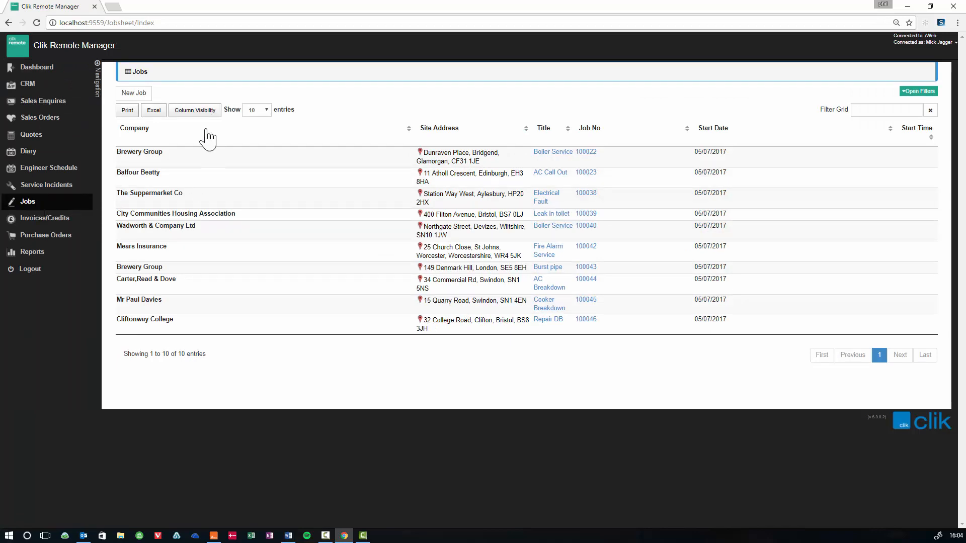
# Step: Enable the Site column in the Jobs list and open Boiler Service job 100022
pyautogui.click(194, 109)
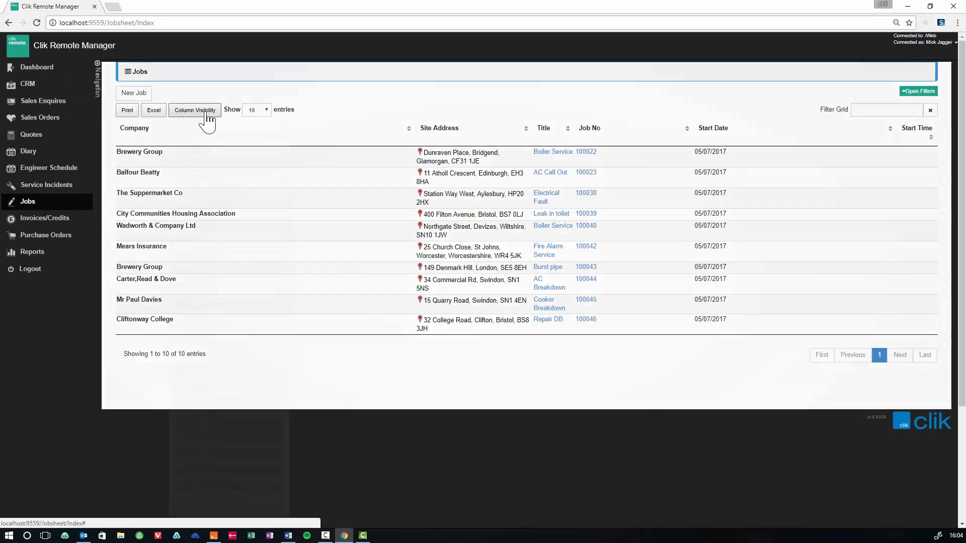
pyautogui.click(194, 109)
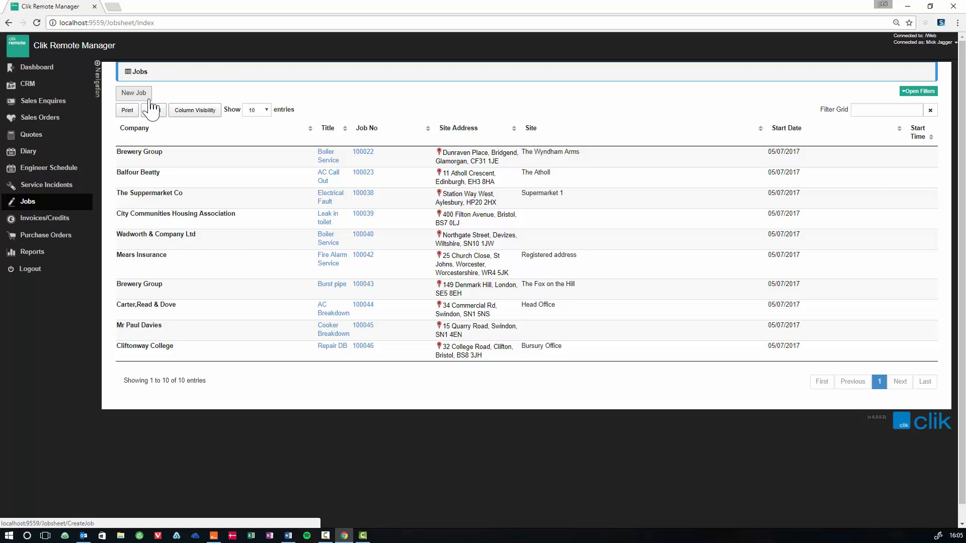
pyautogui.click(326, 156)
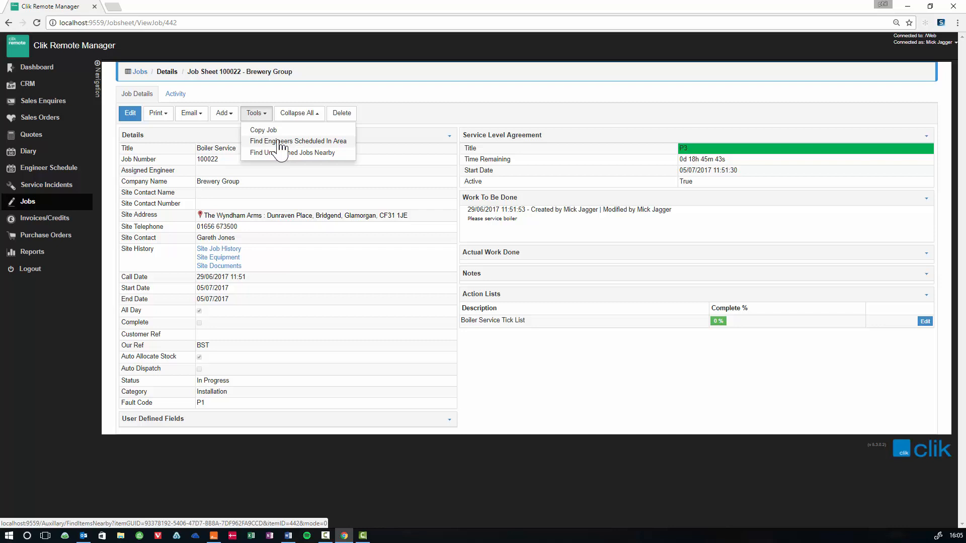
# Step: Find engineers scheduled within 50 miles of Boiler Service job 100022 on a map
pyautogui.click(297, 141)
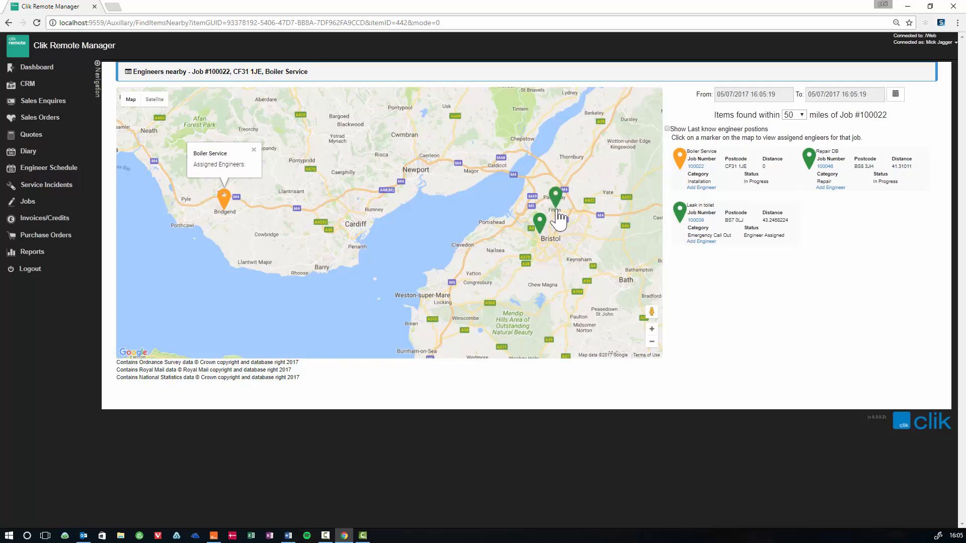
# Step: Check the Leak in toilet job's engineer, then begin adding an engineer to Boiler Service job 100022
pyautogui.click(555, 197)
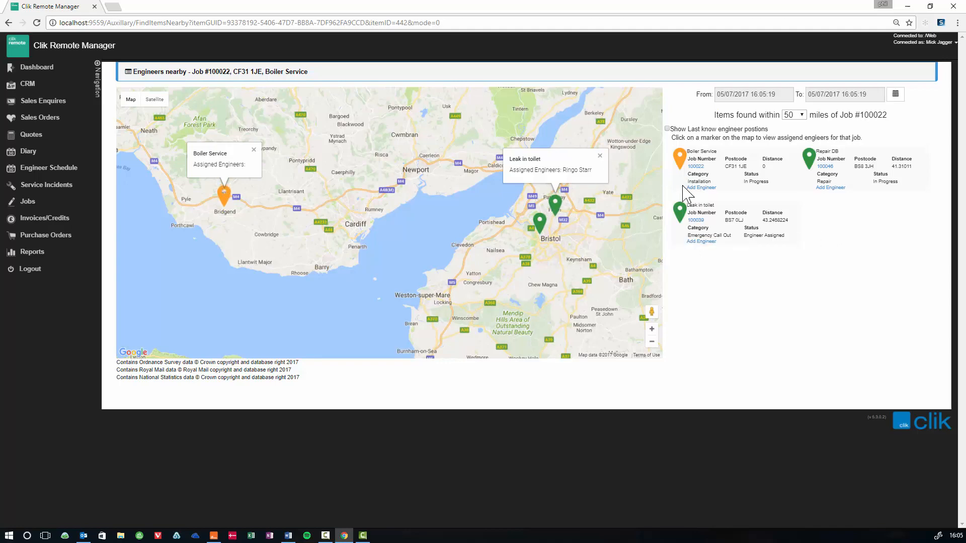
pyautogui.click(700, 188)
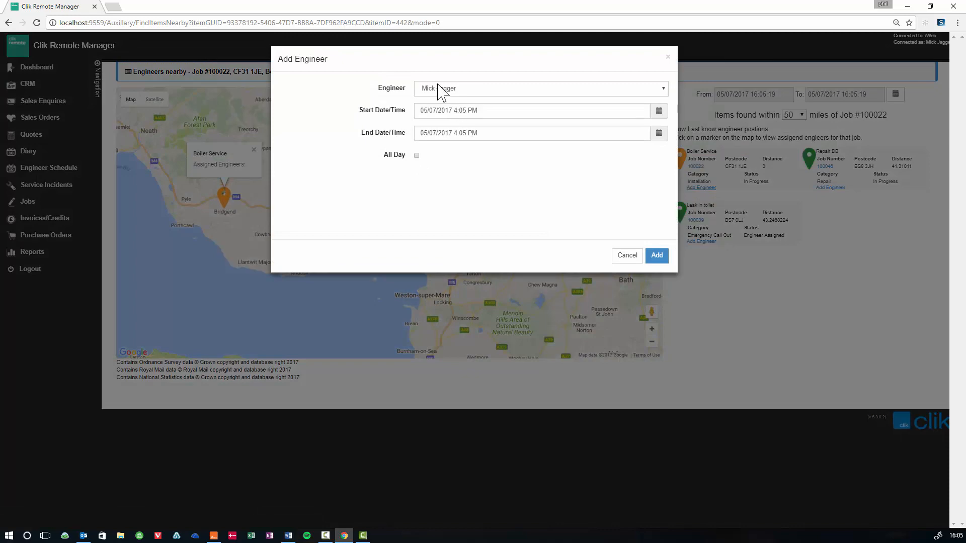
# Step: Add Ringo Starr as engineer on Boiler Service job 100022
pyautogui.click(540, 89)
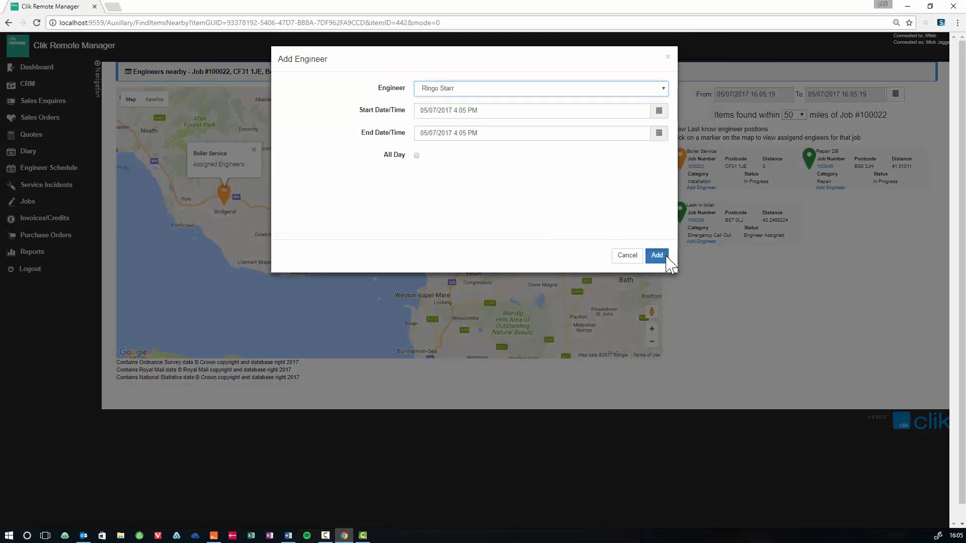
pyautogui.click(657, 254)
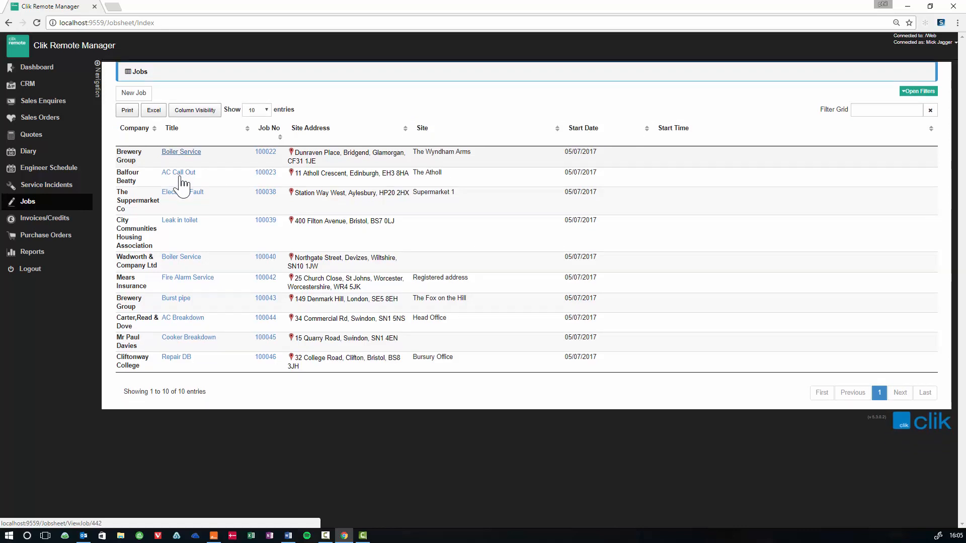
pyautogui.moveTo(142, 130)
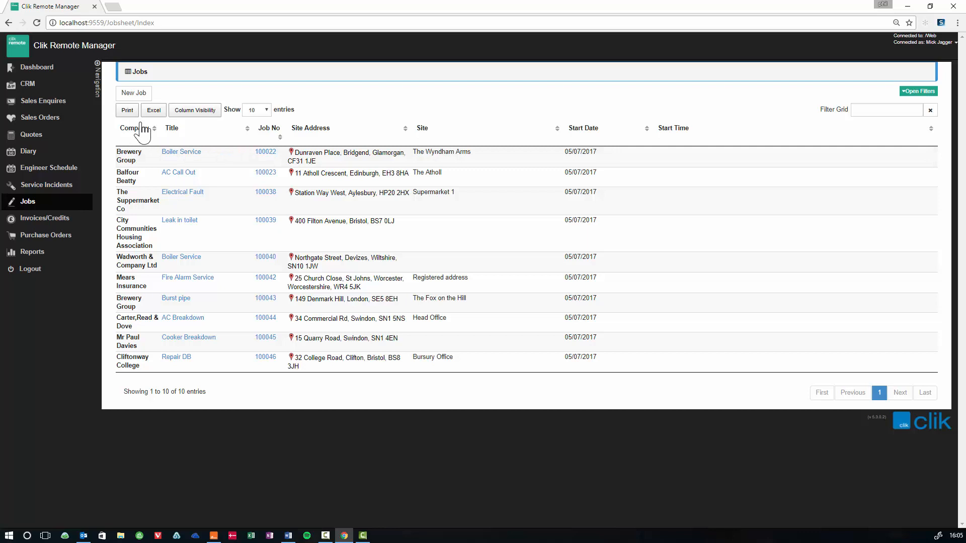
pyautogui.moveTo(99, 63)
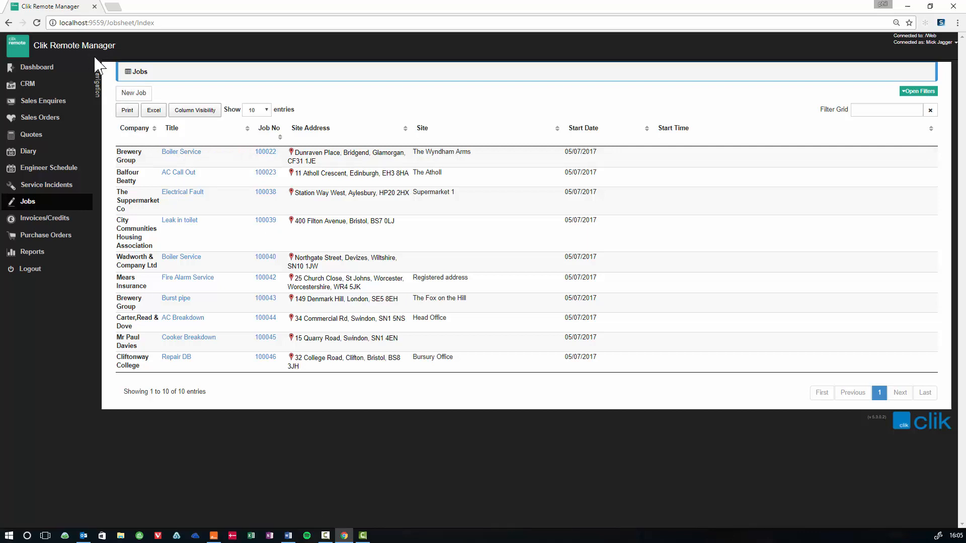
# Step: Show the CRM customer list with the five companies starting with B
pyautogui.click(27, 83)
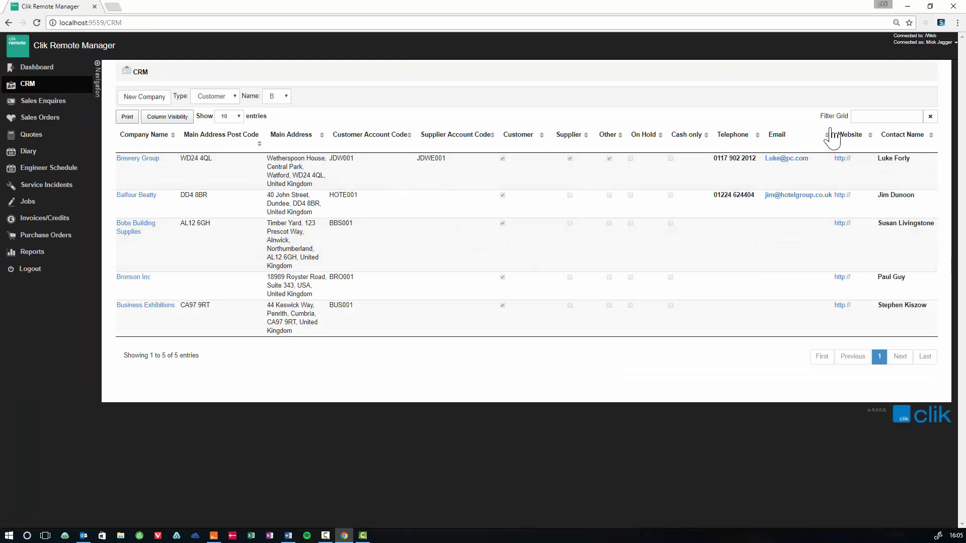
# Step: Filter the customer grid by 'br' and open the Brewery Group company record
pyautogui.write('b')
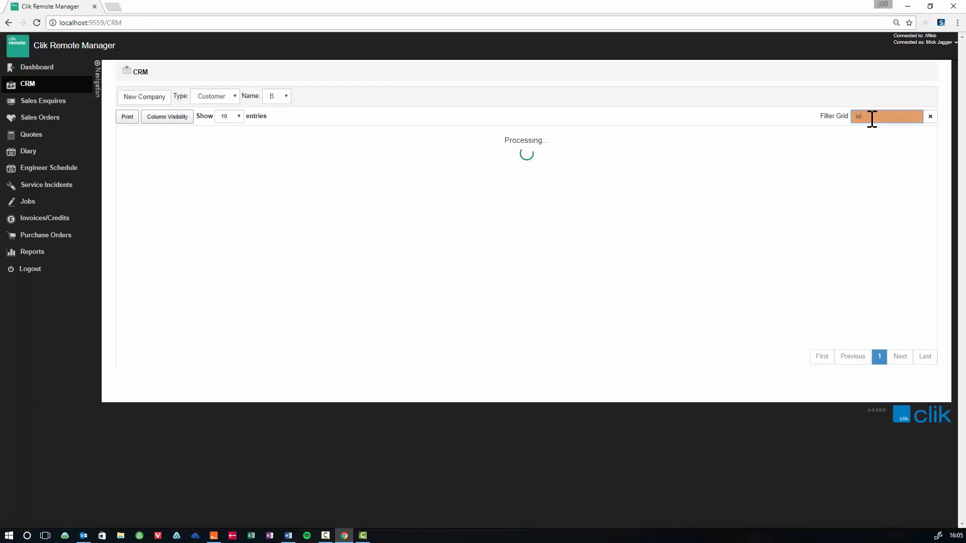
pyautogui.write('r')
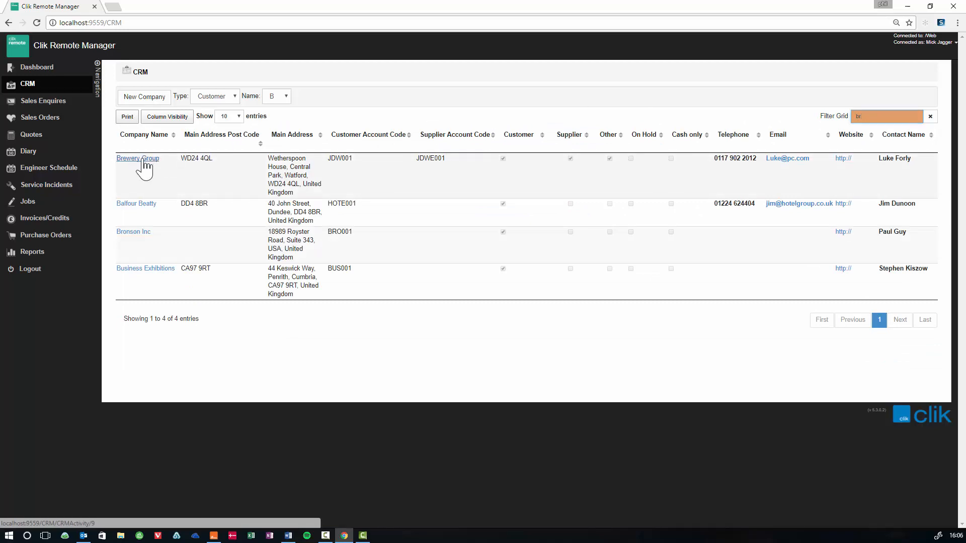
pyautogui.click(138, 158)
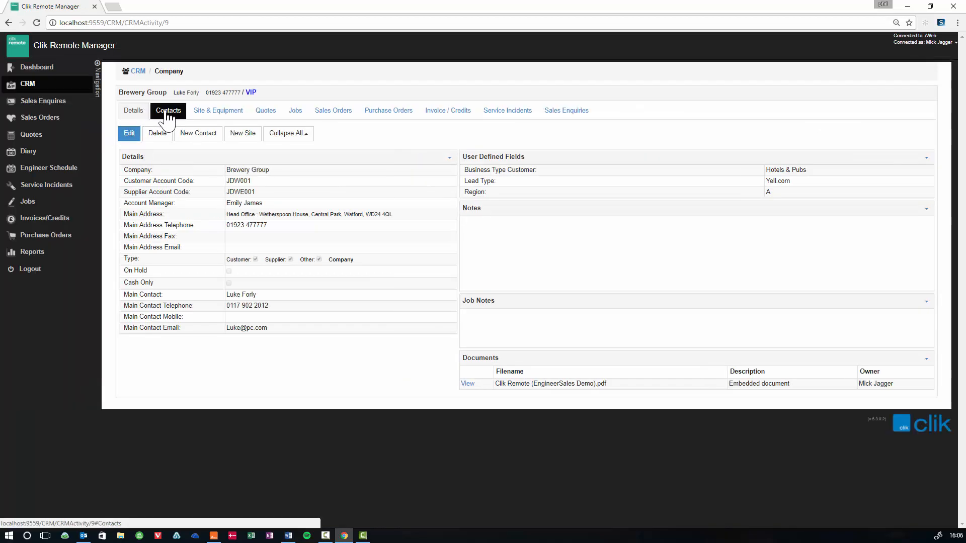
# Step: Browse Brewery Group's Quotes, Sales Orders and Service Incidents, then go to Sales Enquiries
pyautogui.click(264, 111)
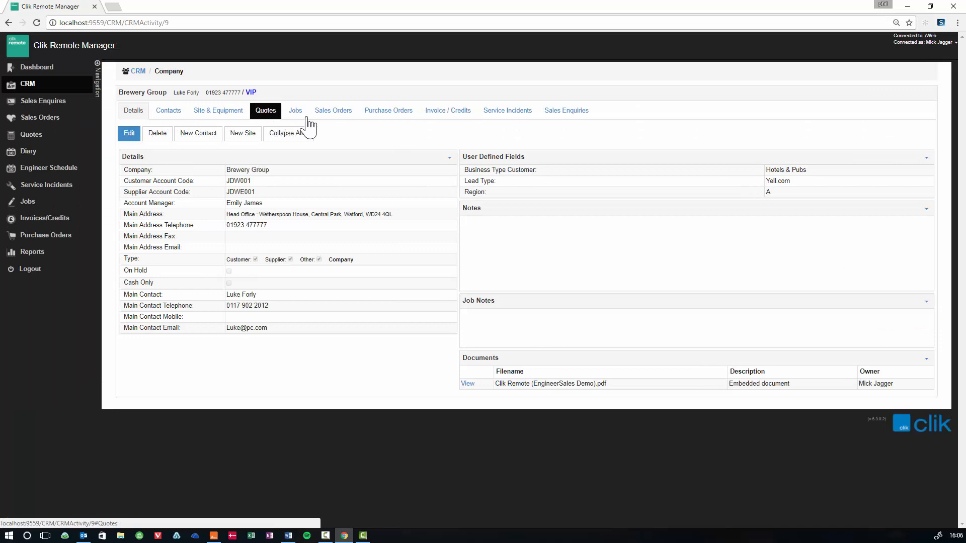
pyautogui.click(333, 111)
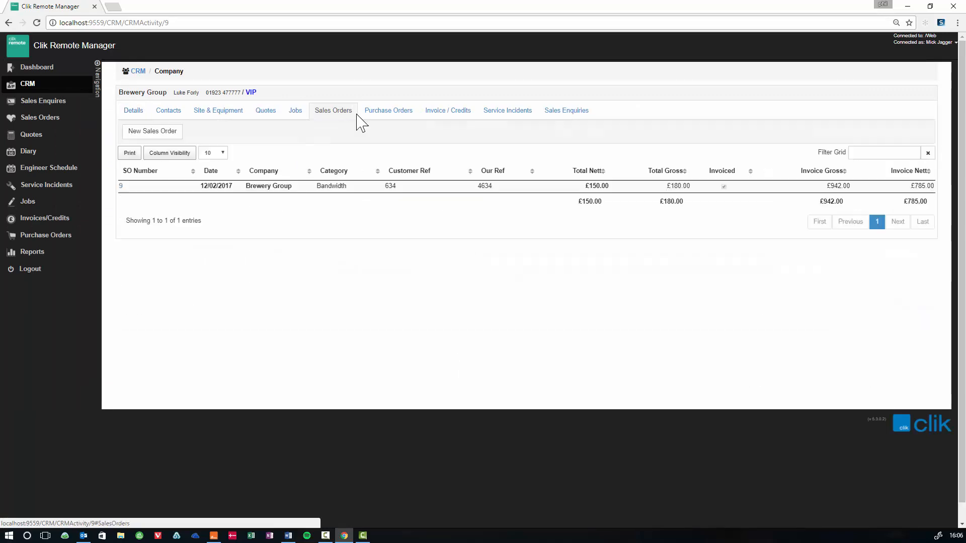
pyautogui.click(447, 111)
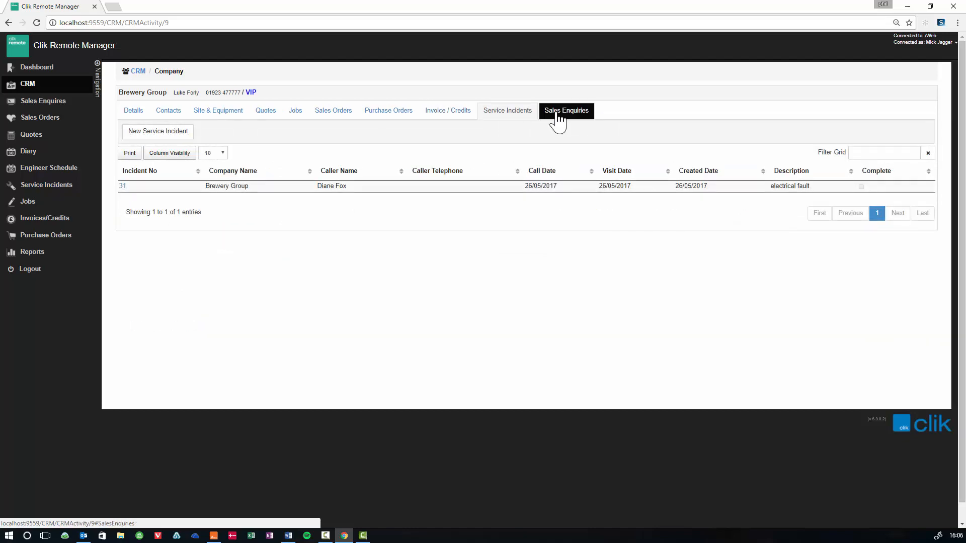
pyautogui.click(566, 111)
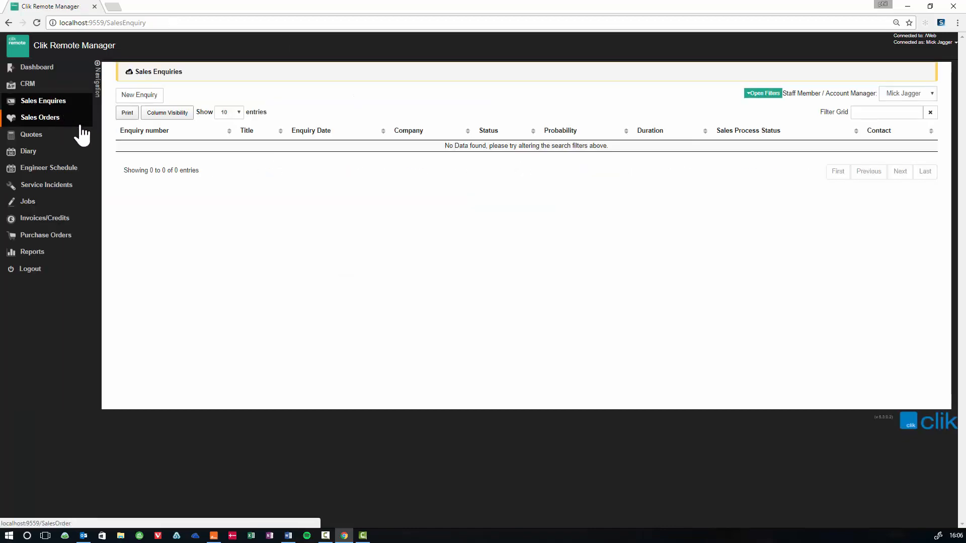
pyautogui.moveTo(61, 127)
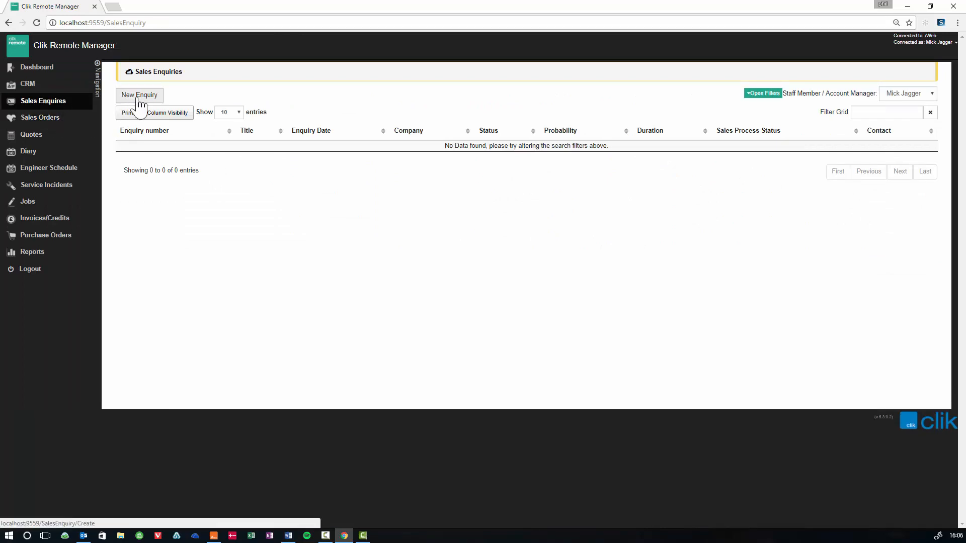
# Step: Reveal the July 2017 date and status filters on Sales Enquiries, then show the Sales Orders list
pyautogui.click(166, 111)
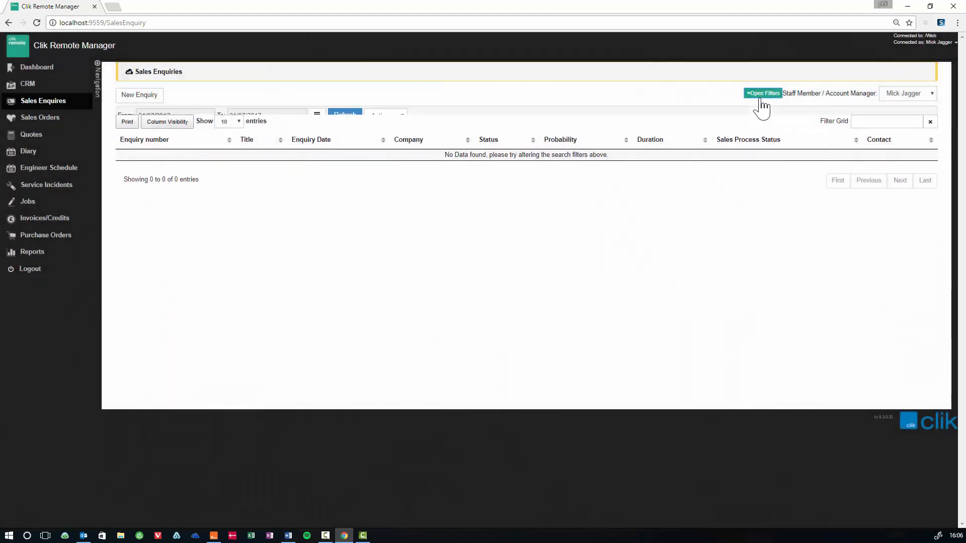
pyautogui.click(763, 93)
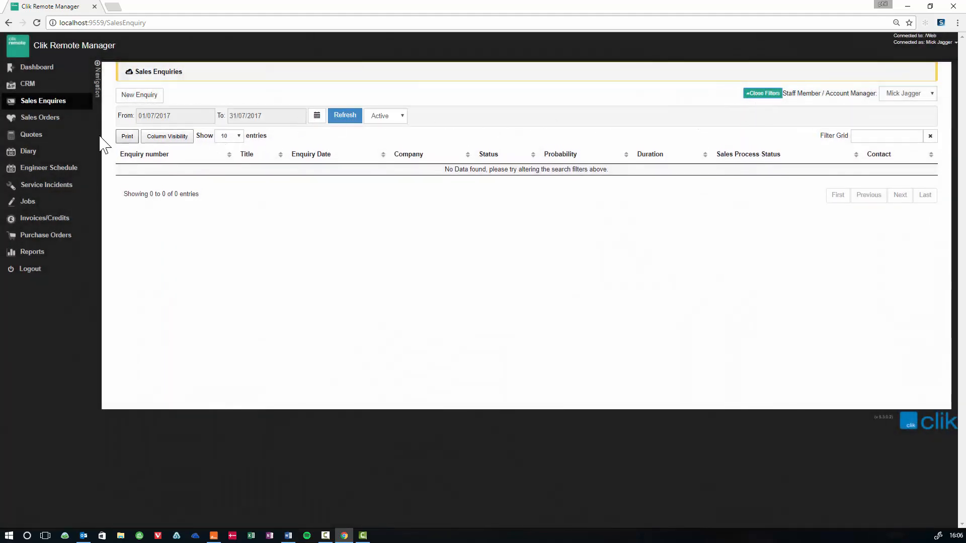
pyautogui.click(40, 117)
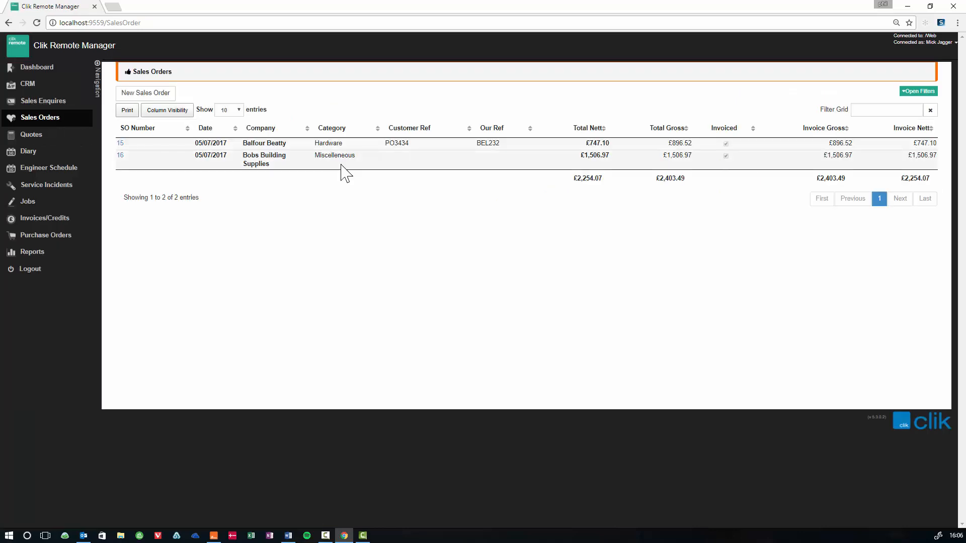
# Step: Visit the Quotes list, July 2017 diary and engineer schedule, ending on the empty Service Incidents list
pyautogui.click(31, 134)
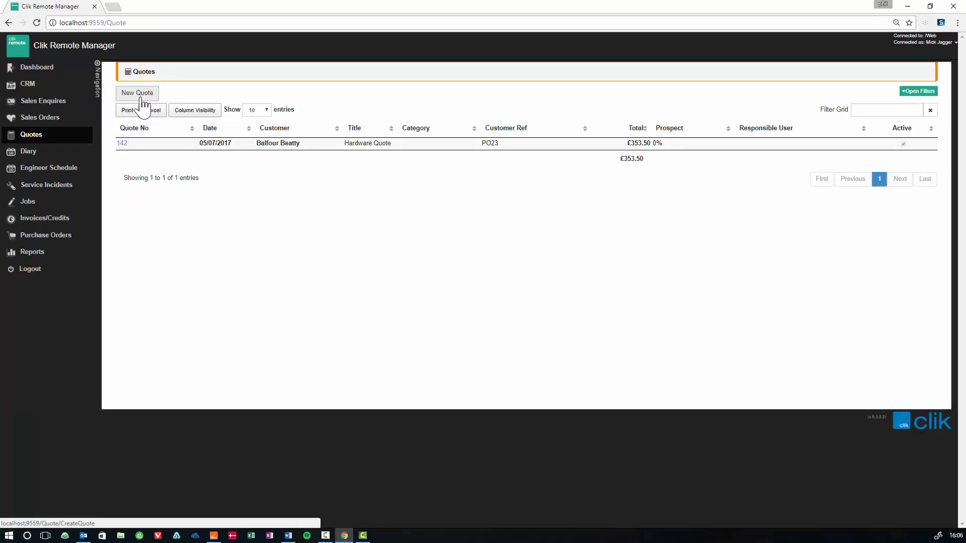
pyautogui.click(28, 151)
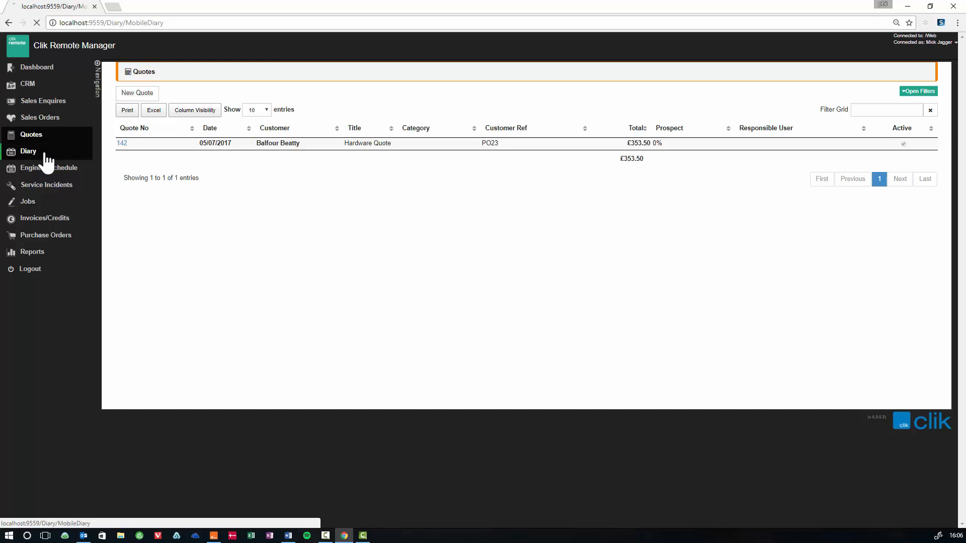
pyautogui.click(28, 151)
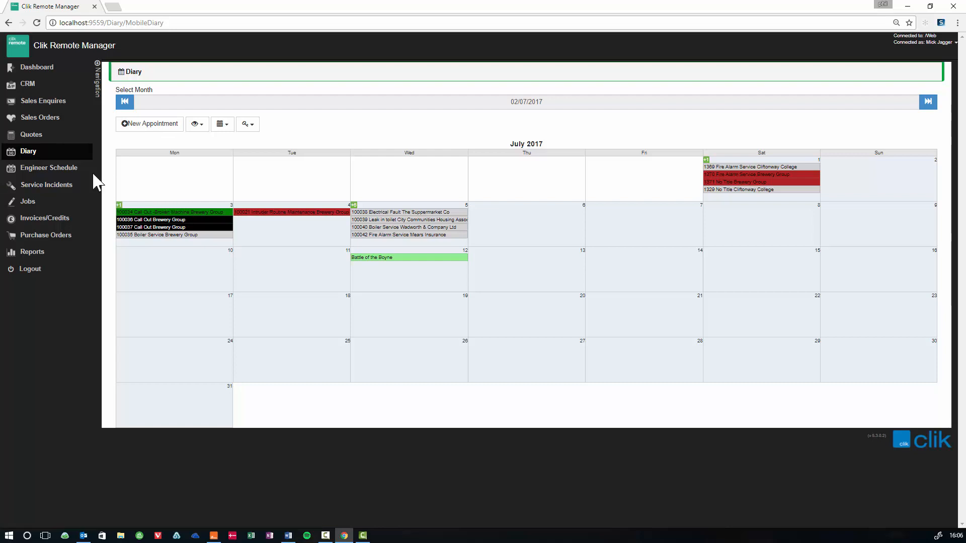
pyautogui.click(49, 168)
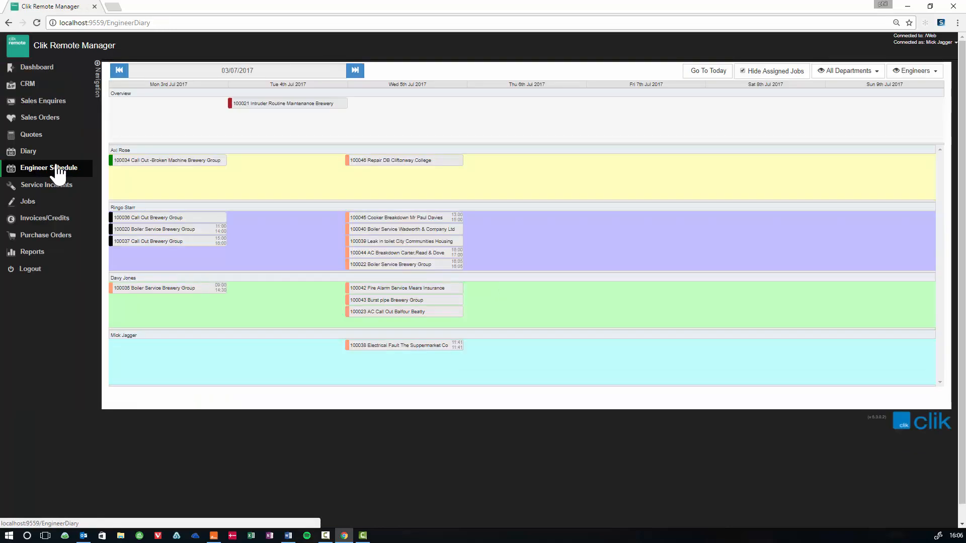
pyautogui.click(46, 184)
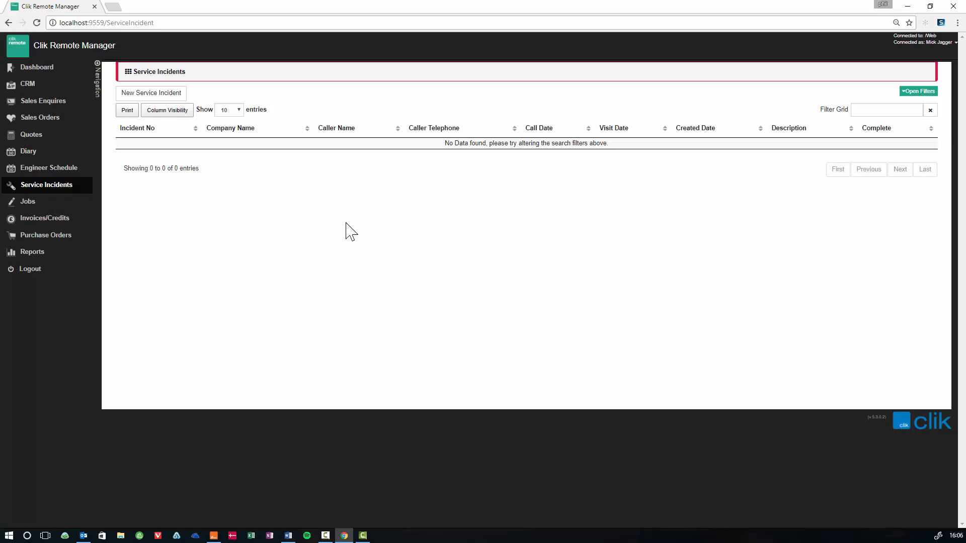
pyautogui.moveTo(151, 92)
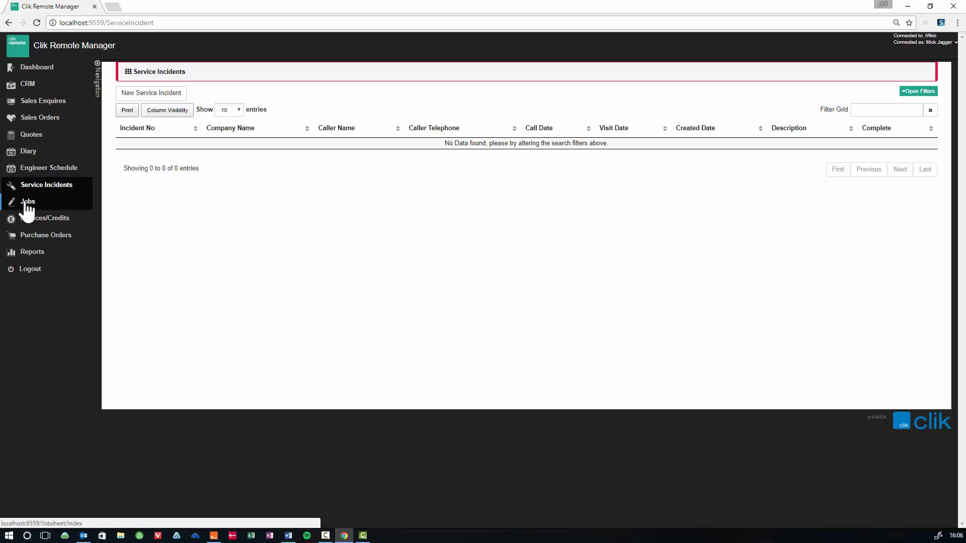
# Step: Visit the Jobs, Invoices & Credits and Purchase Orders lists, then go to Reports
pyautogui.click(28, 202)
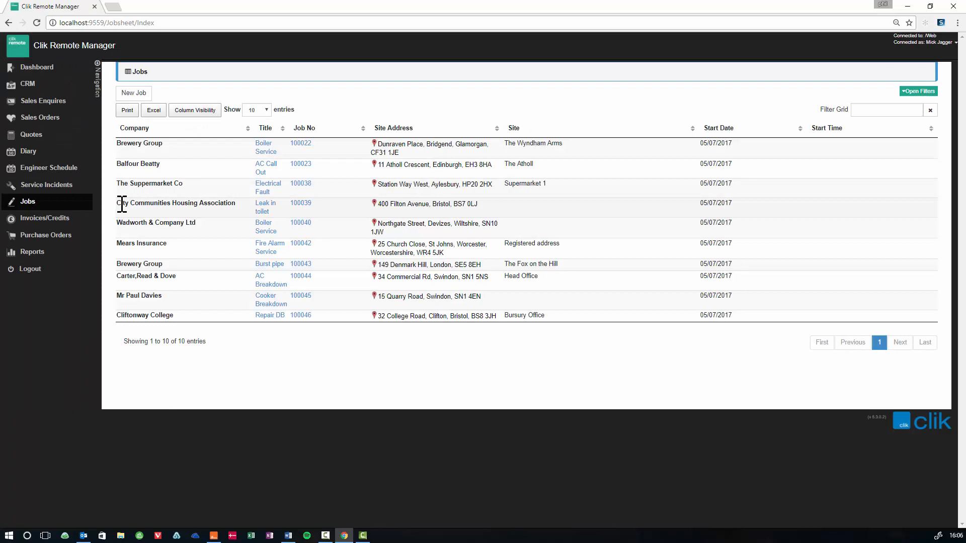
pyautogui.moveTo(43, 218)
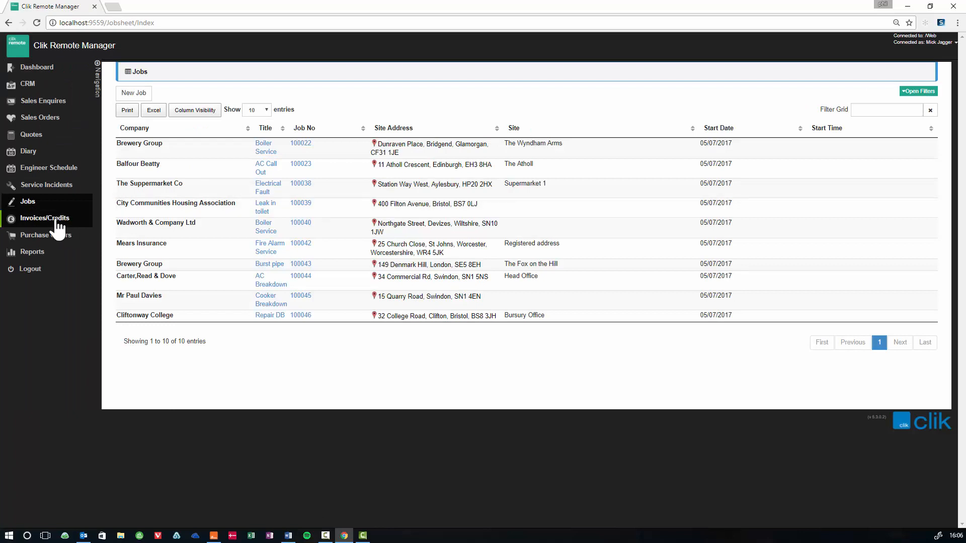
pyautogui.click(43, 218)
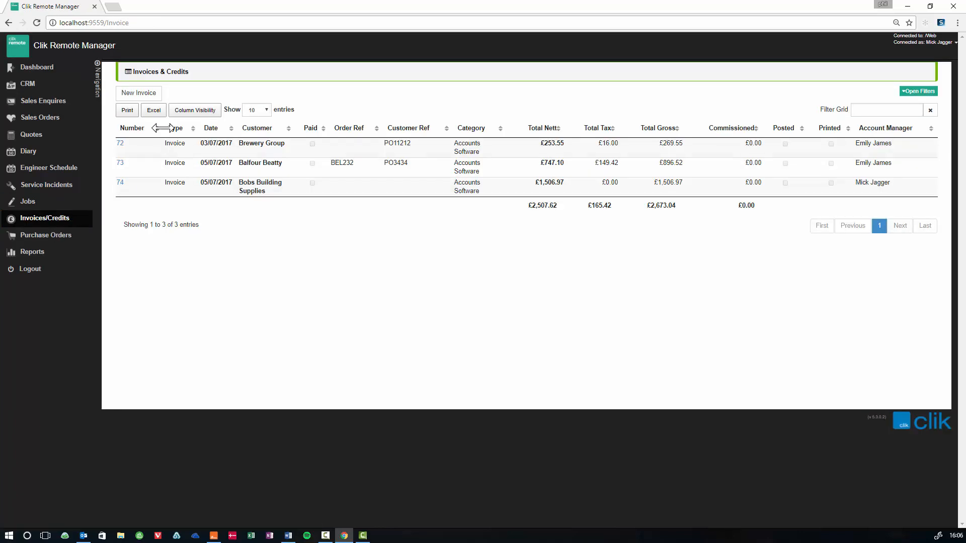
pyautogui.moveTo(45, 236)
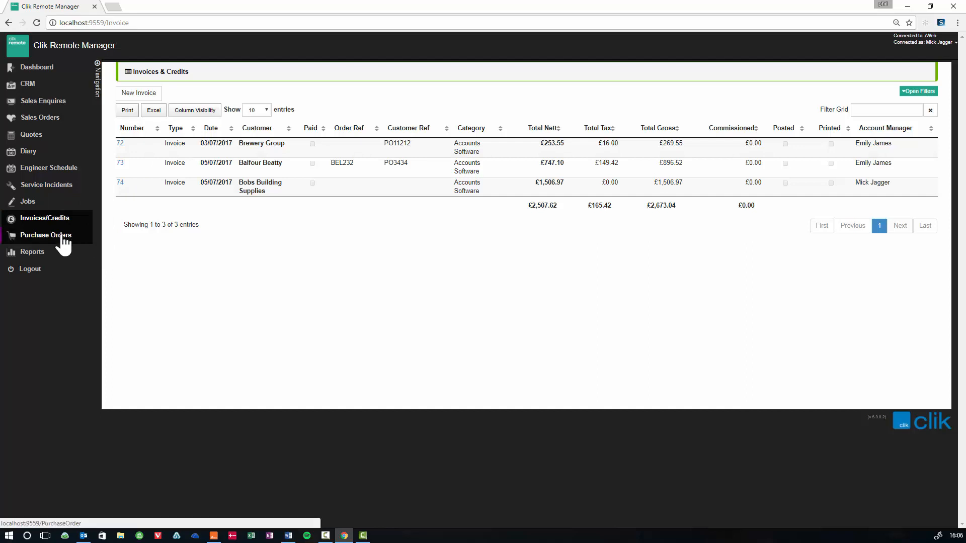
pyautogui.click(45, 234)
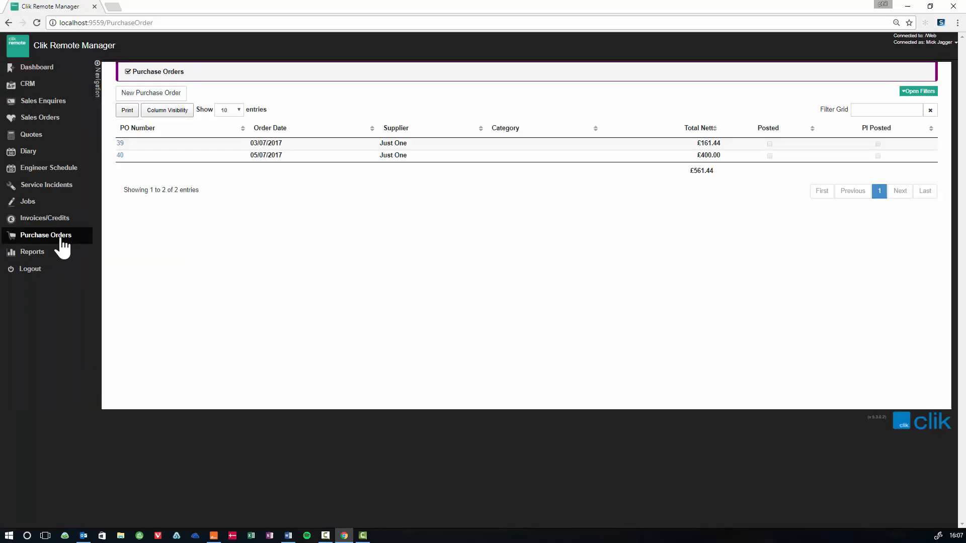
pyautogui.click(32, 252)
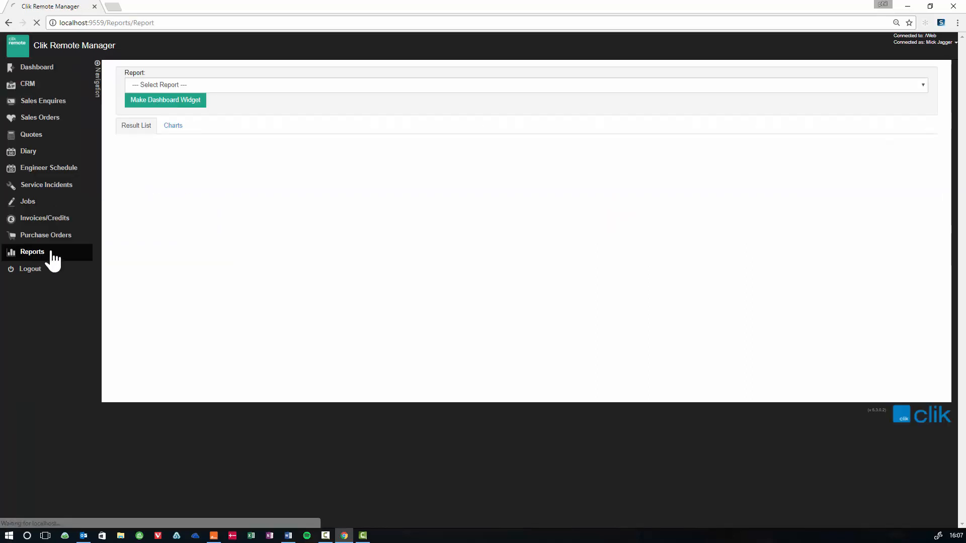
# Step: Run 'Jobsheet - AVG Cost Total Profit grouped by Fault Code' and display its six fault codes as pie charts
pyautogui.click(523, 84)
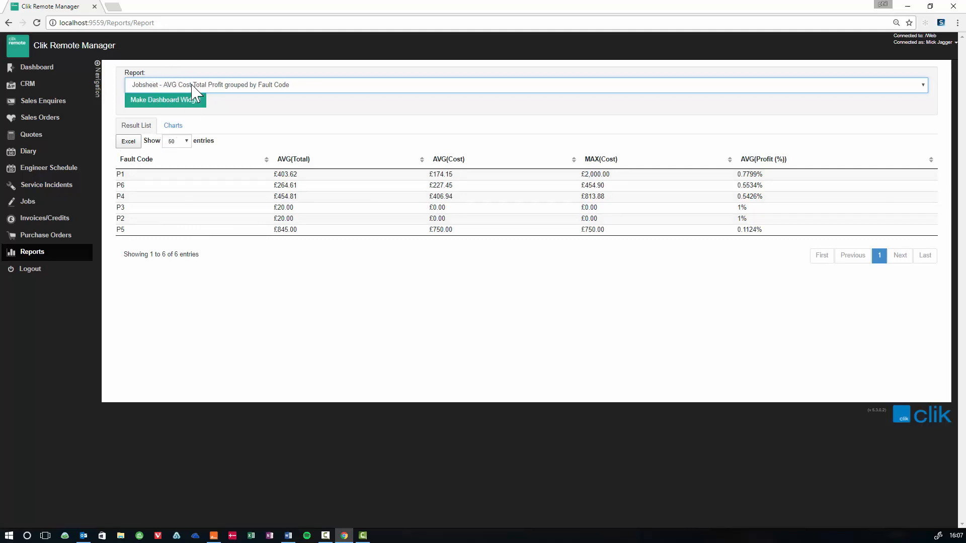
pyautogui.moveTo(198, 138)
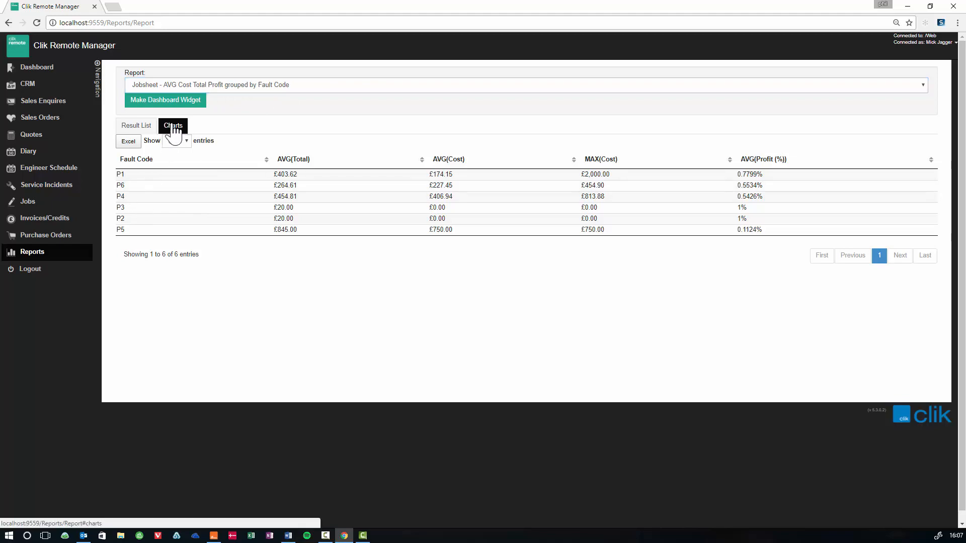
pyautogui.click(173, 125)
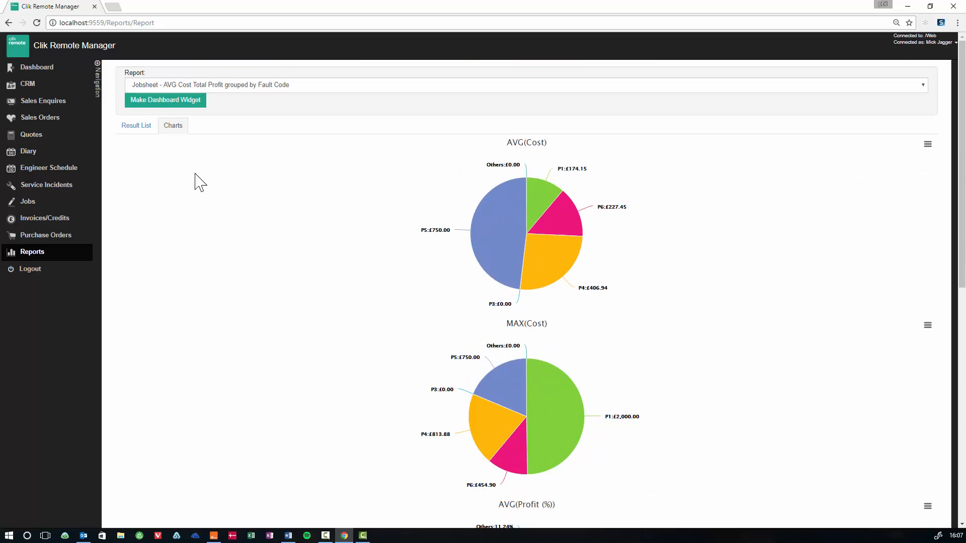
pyautogui.moveTo(289, 160)
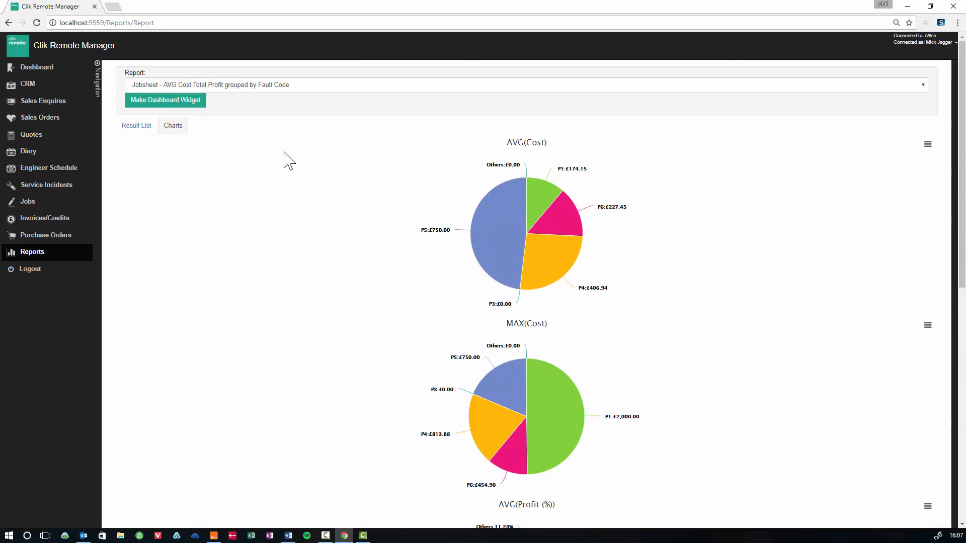